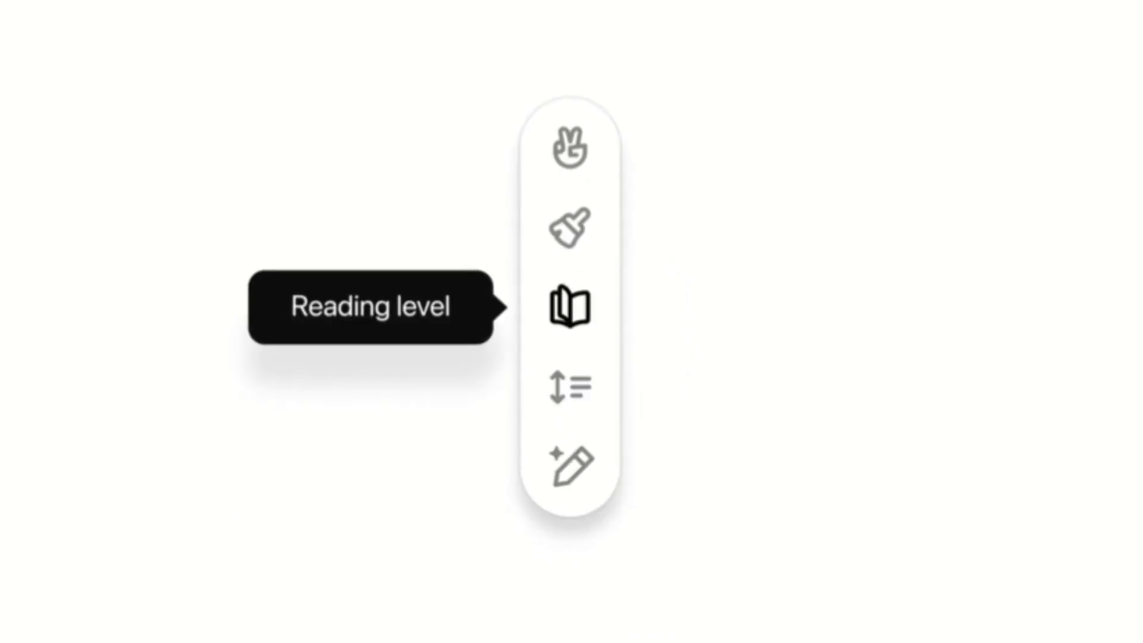
{"action": "mouse_move", "coordinate": [569, 147]}
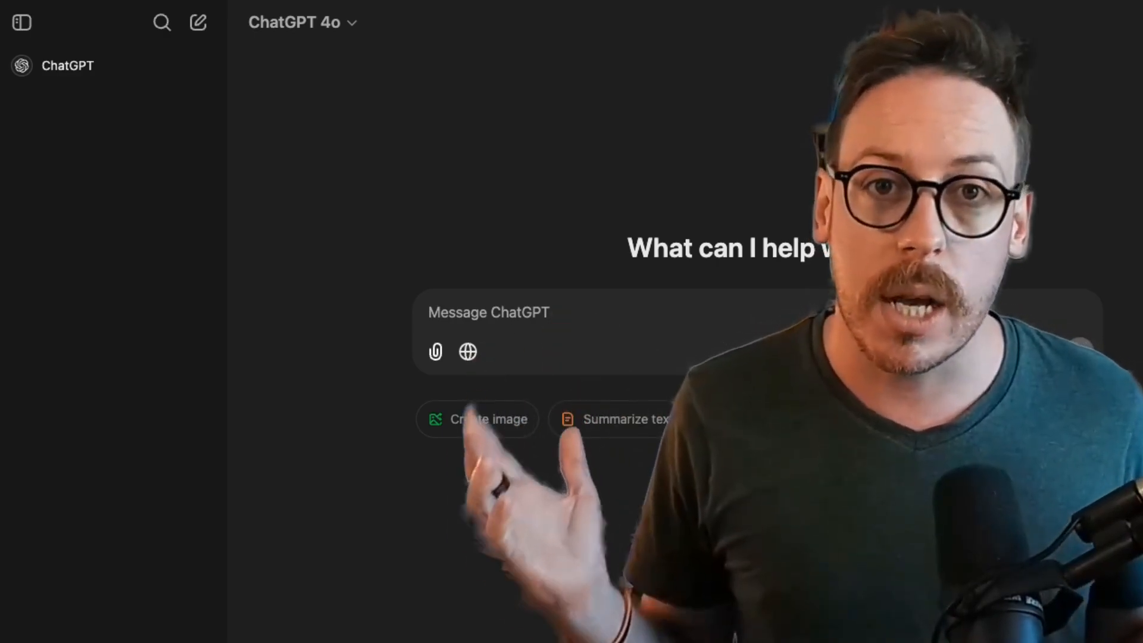
{"action": "mouse_move", "coordinate": [21, 21]}
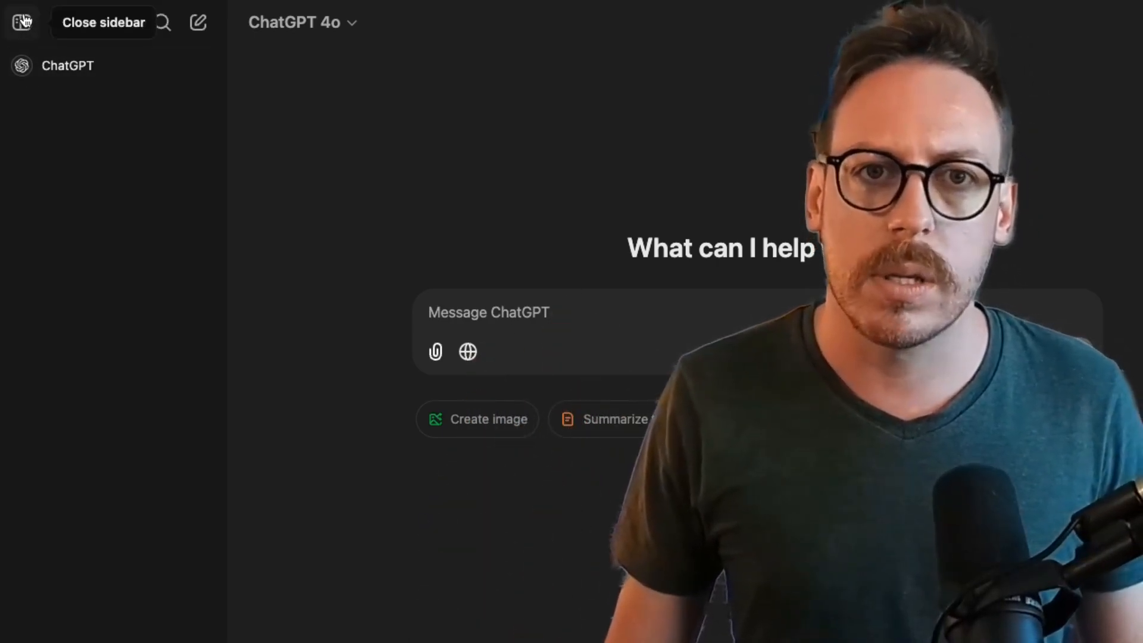
Hide the chat history sidebar so the new chat fills the window.
{"action": "left_click", "coordinate": [22, 22]}
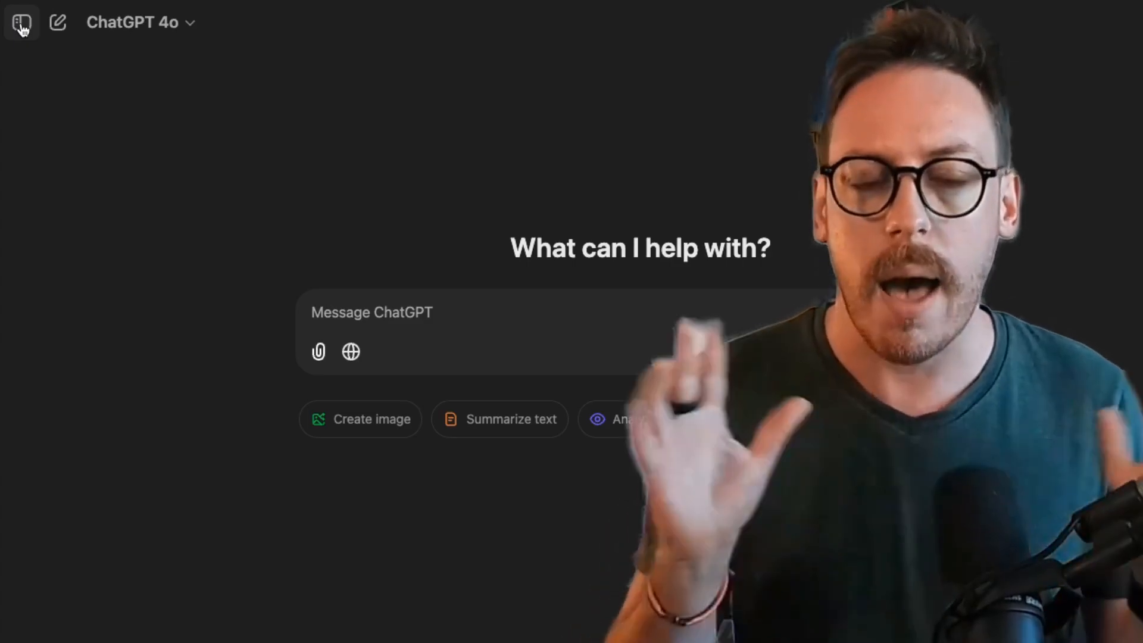
{"action": "mouse_move", "coordinate": [203, 55]}
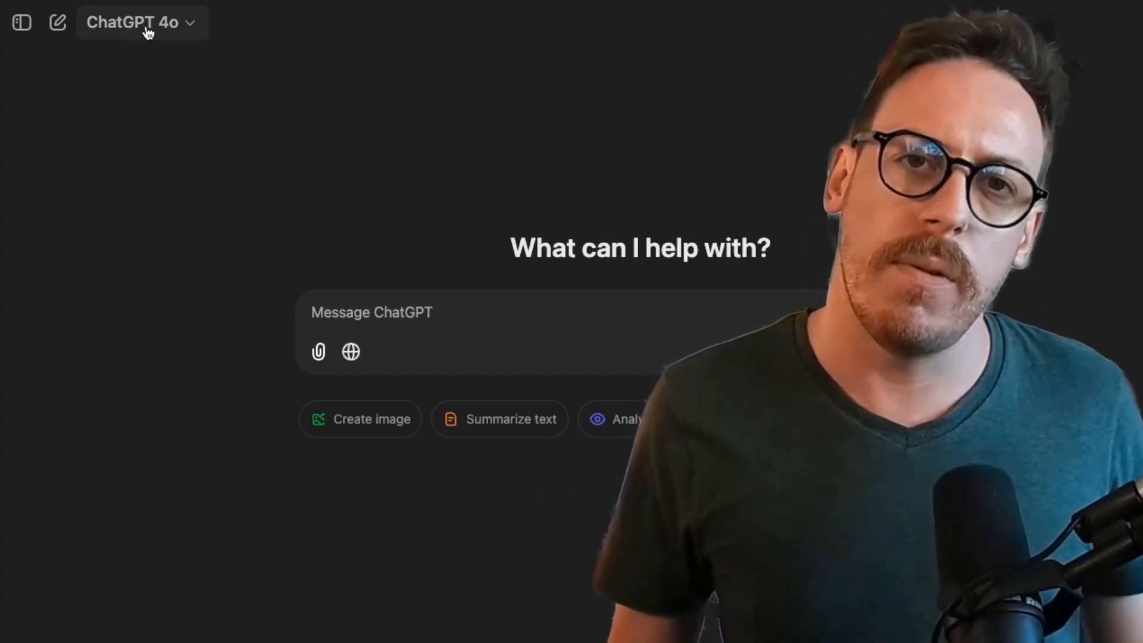
Switch the new chat's model to GPT-4o with canvas.
{"action": "left_click", "coordinate": [141, 22]}
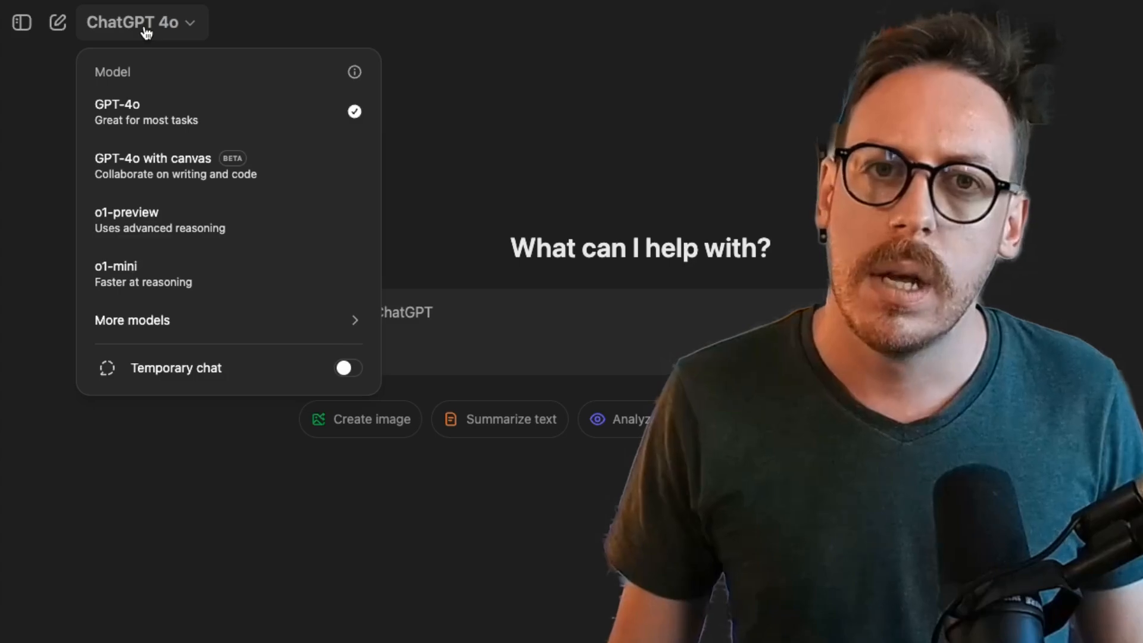
{"action": "mouse_move", "coordinate": [204, 166]}
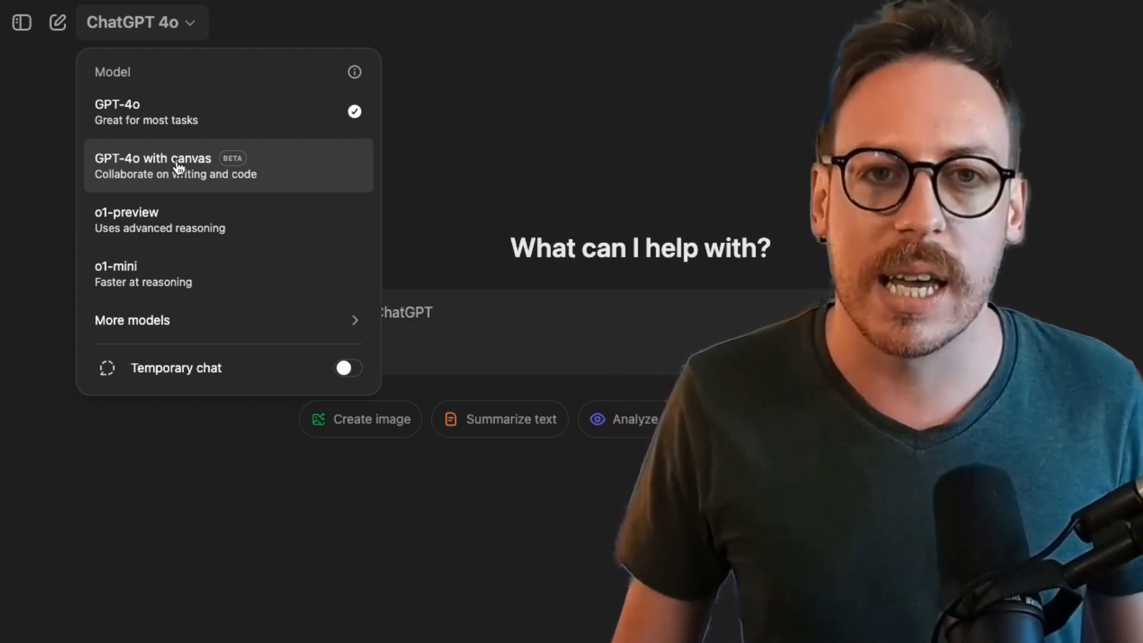
{"action": "left_click", "coordinate": [154, 166]}
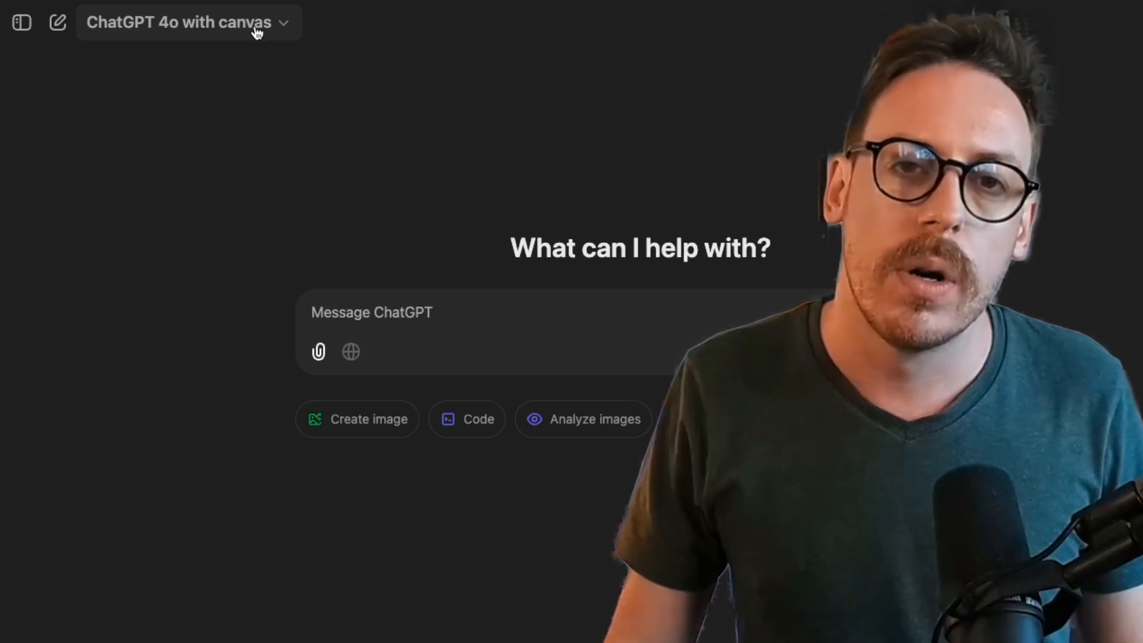
{"action": "mouse_move", "coordinate": [229, 191]}
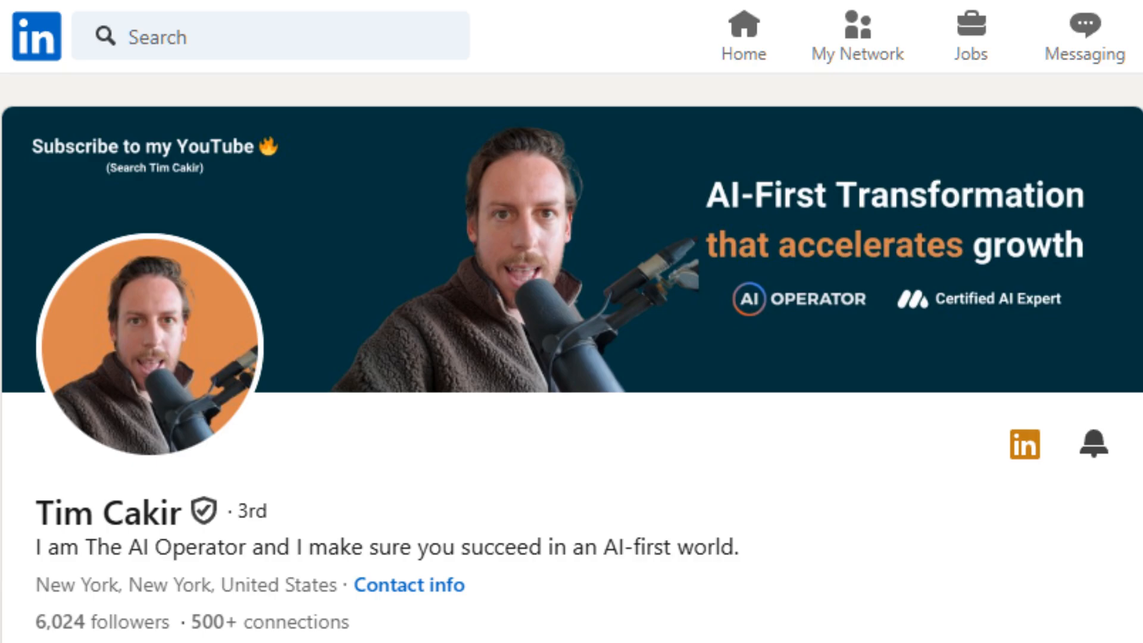
{"action": "scroll", "scroll_direction": "down", "scroll_amount": 3}
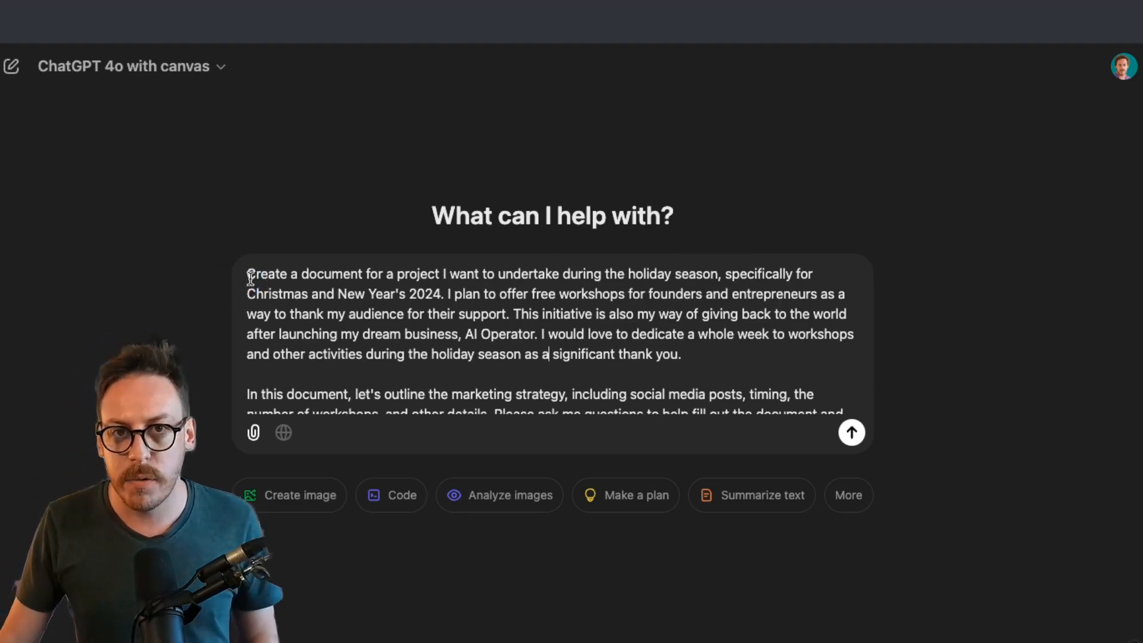
Review the pasted holiday workshops prompt through its closing request for a concise one-pager.
{"action": "left_click_drag", "start_coordinate": [248, 274], "coordinate": [437, 275]}
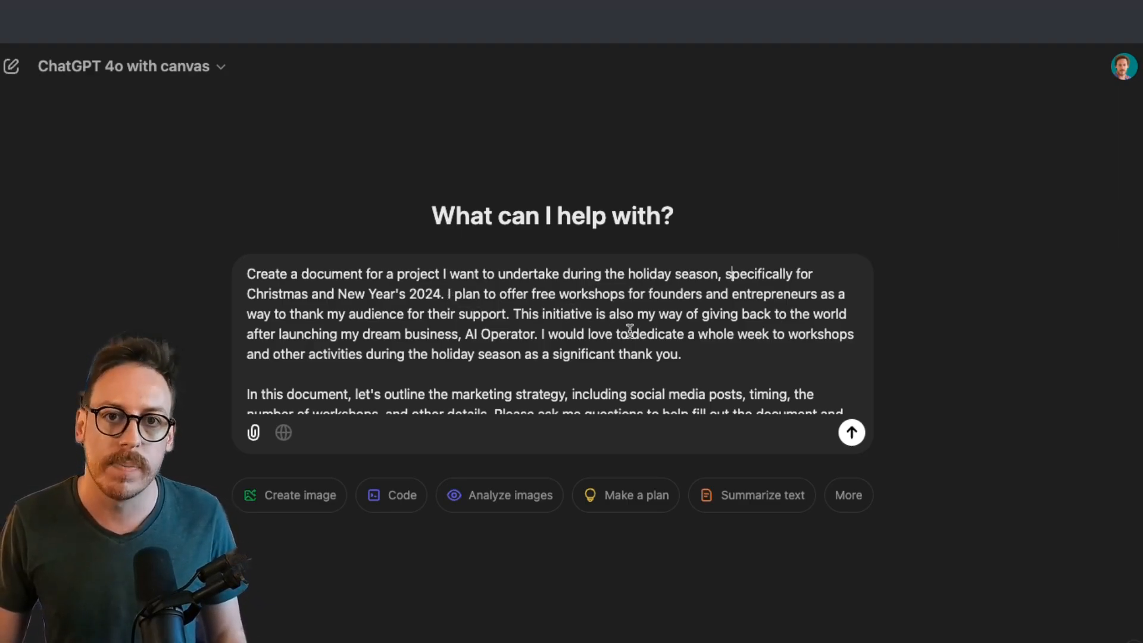
{"action": "scroll", "scroll_direction": "down", "scroll_amount": 3}
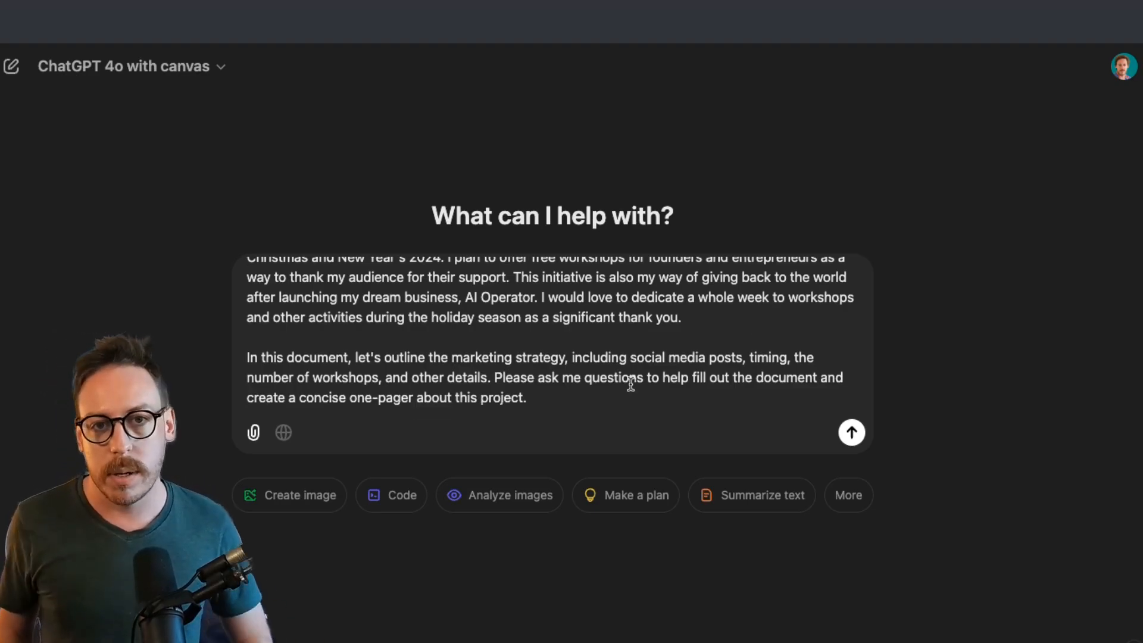
Send the holiday workshops prompt so ChatGPT drafts a Holiday Workshops Plan in canvas.
{"action": "left_click", "coordinate": [850, 432]}
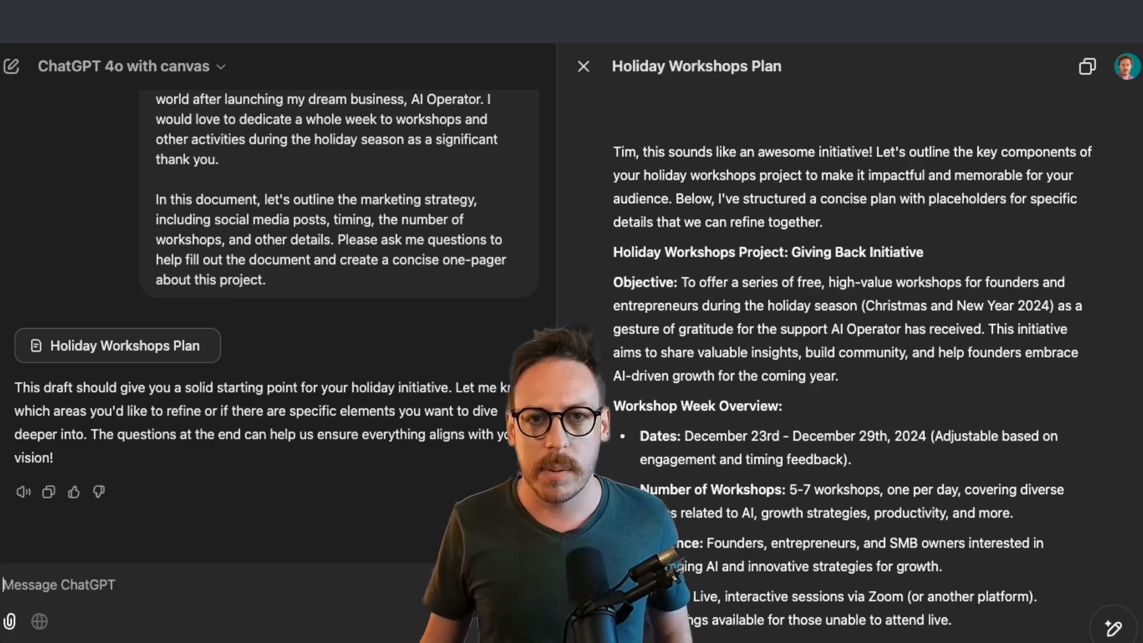
{"action": "mouse_move", "coordinate": [323, 328]}
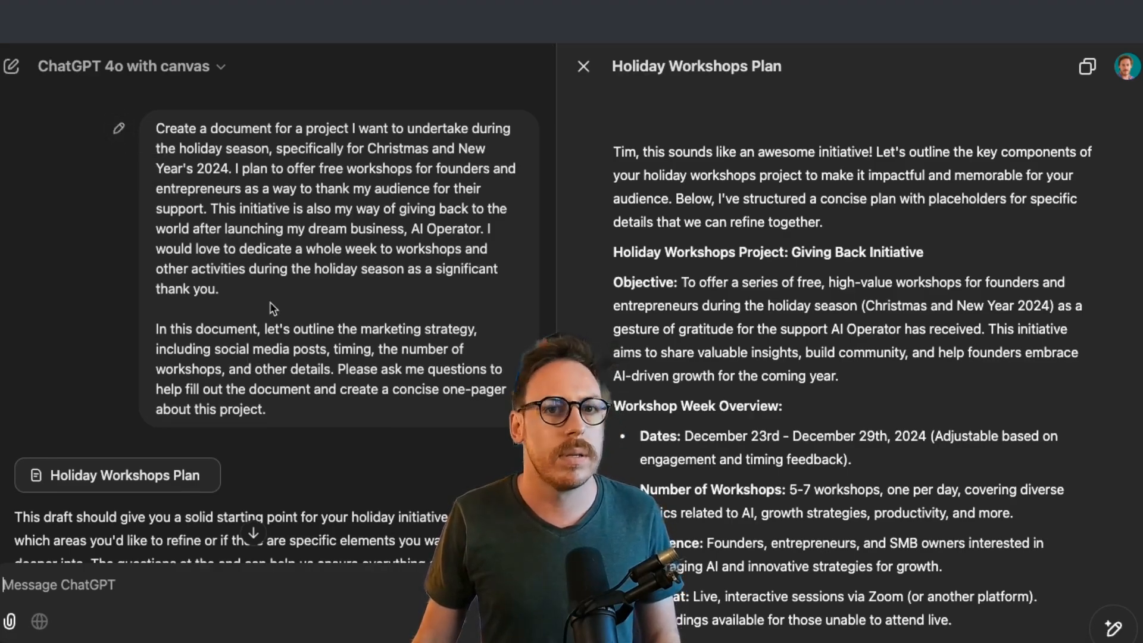
Expand the Holiday Workshops Plan card into a full editable canvas document.
{"action": "scroll", "scroll_direction": "down", "scroll_amount": 3}
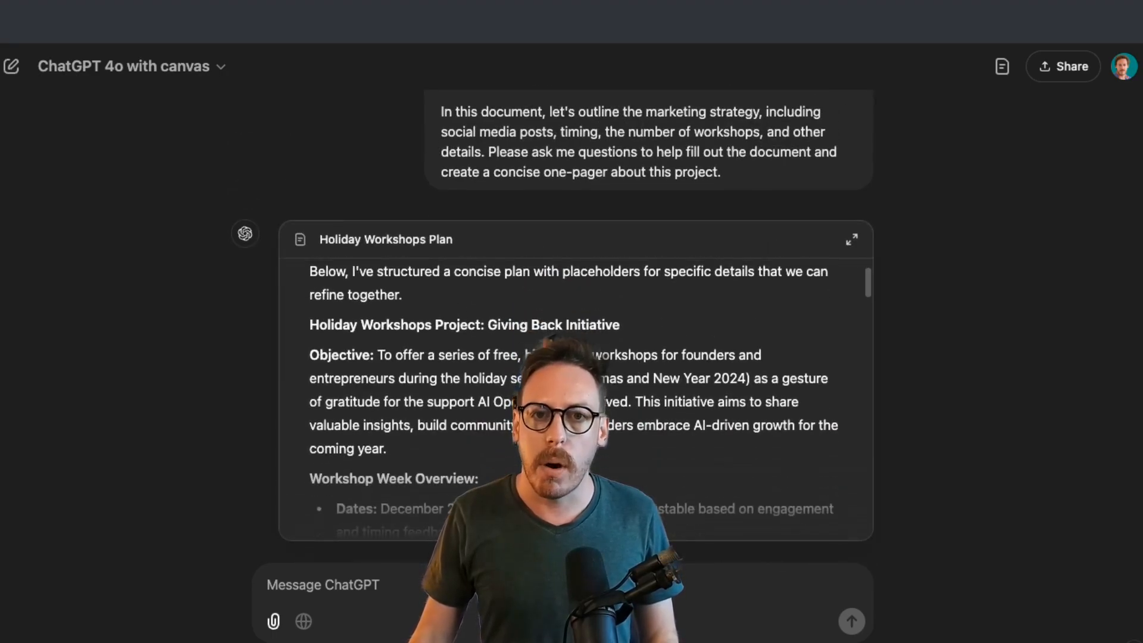
{"action": "mouse_move", "coordinate": [851, 240]}
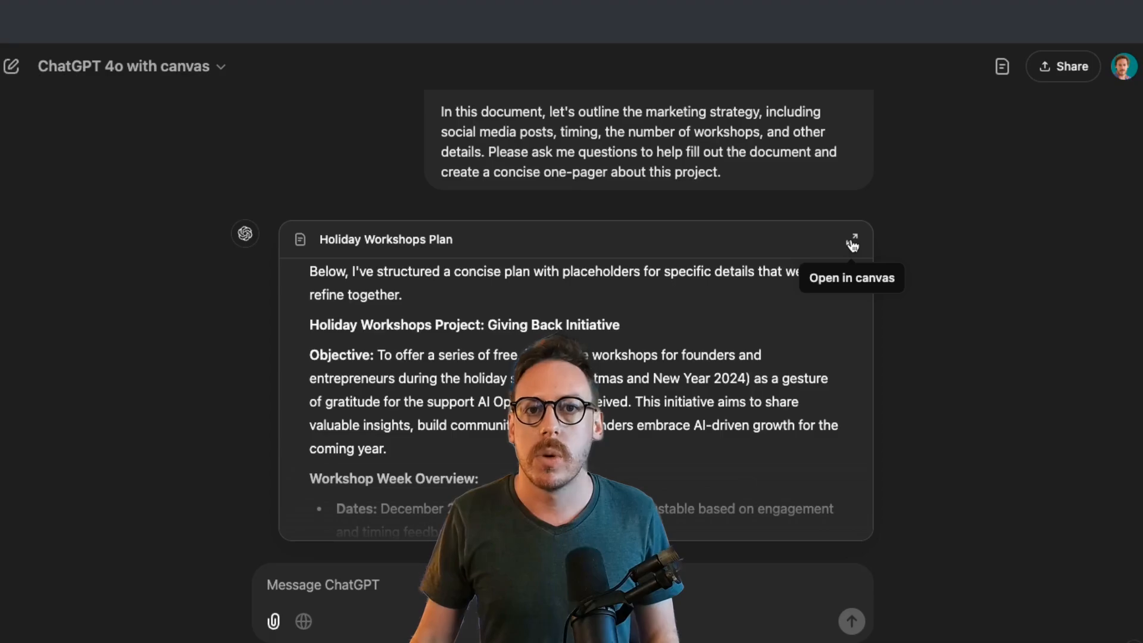
{"action": "left_click", "coordinate": [853, 242]}
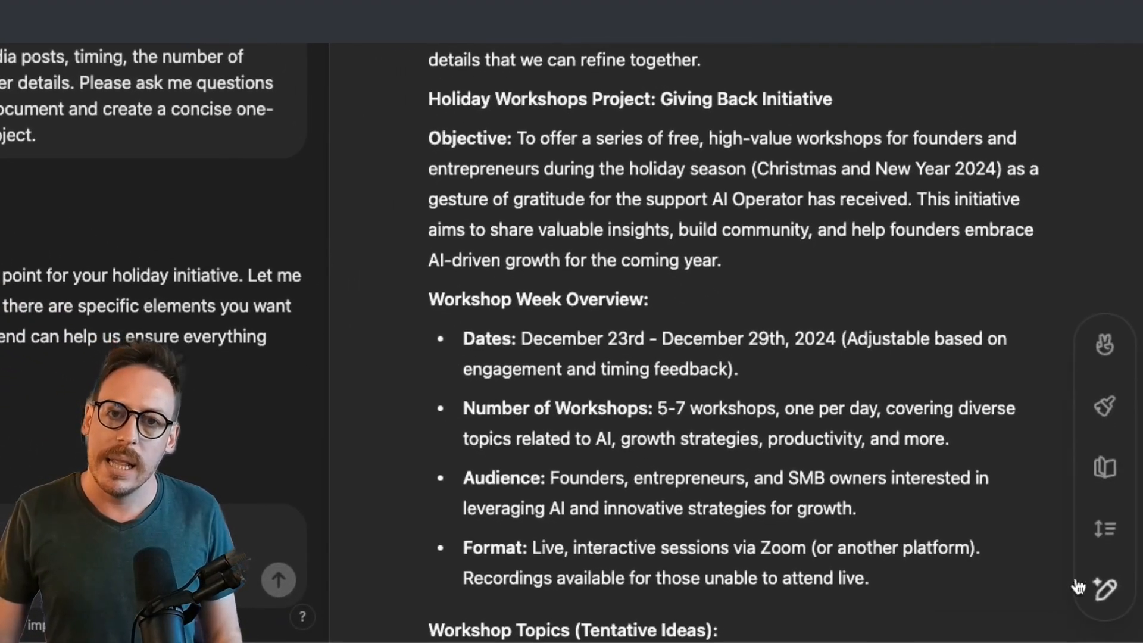
{"action": "mouse_move", "coordinate": [1105, 589]}
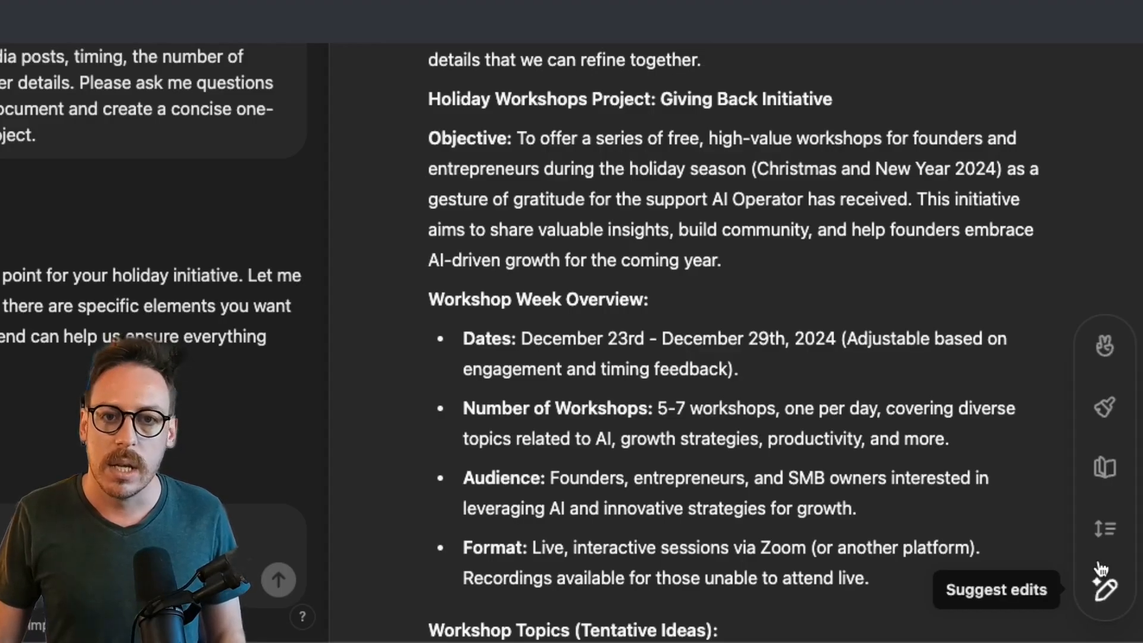
{"action": "mouse_move", "coordinate": [1104, 529]}
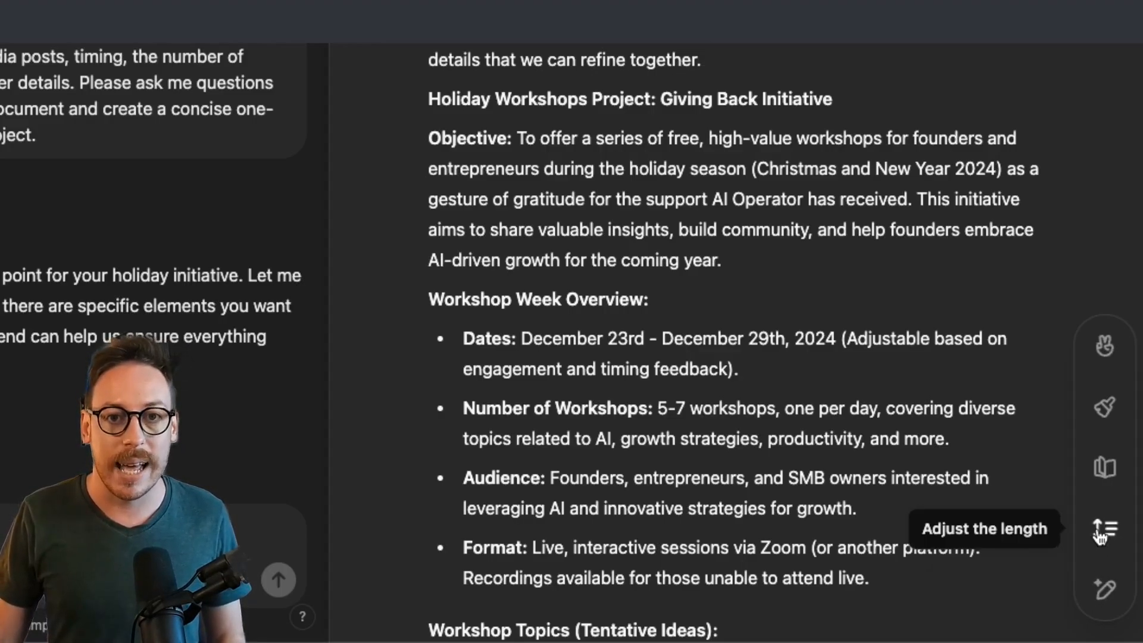
{"action": "mouse_move", "coordinate": [1105, 468]}
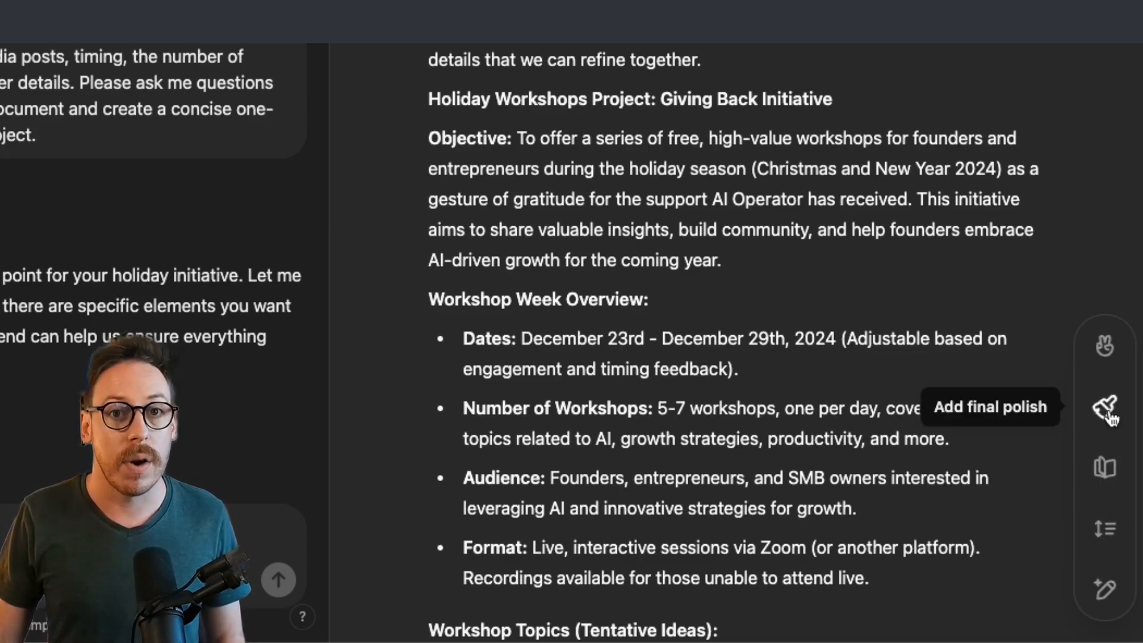
{"action": "mouse_move", "coordinate": [1105, 345]}
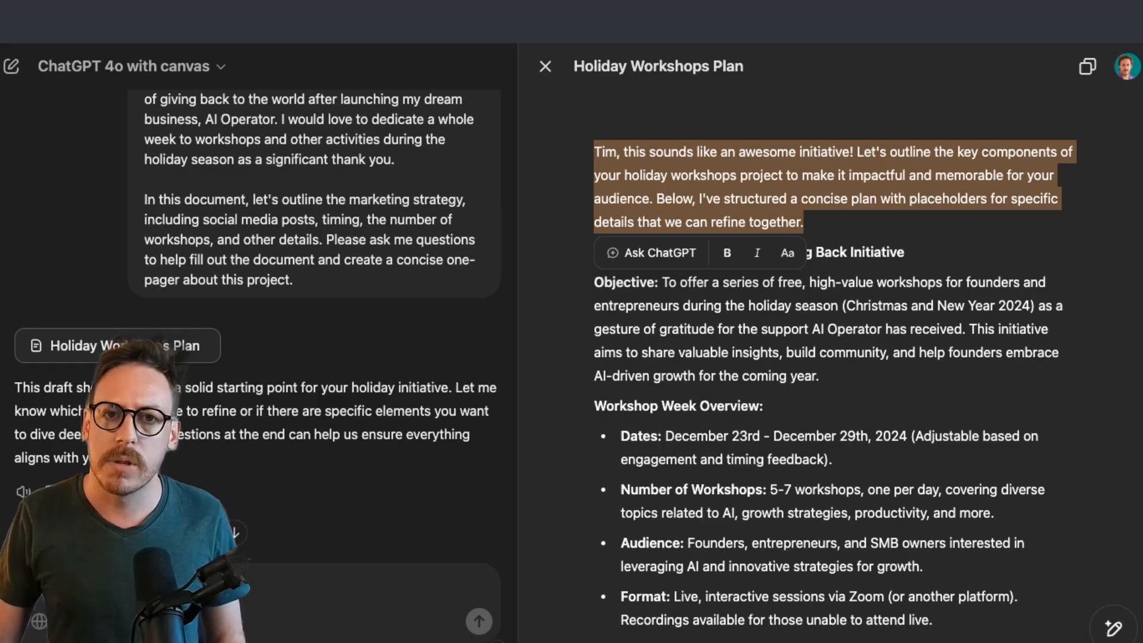
{"action": "scroll", "scroll_direction": "down", "scroll_amount": 3}
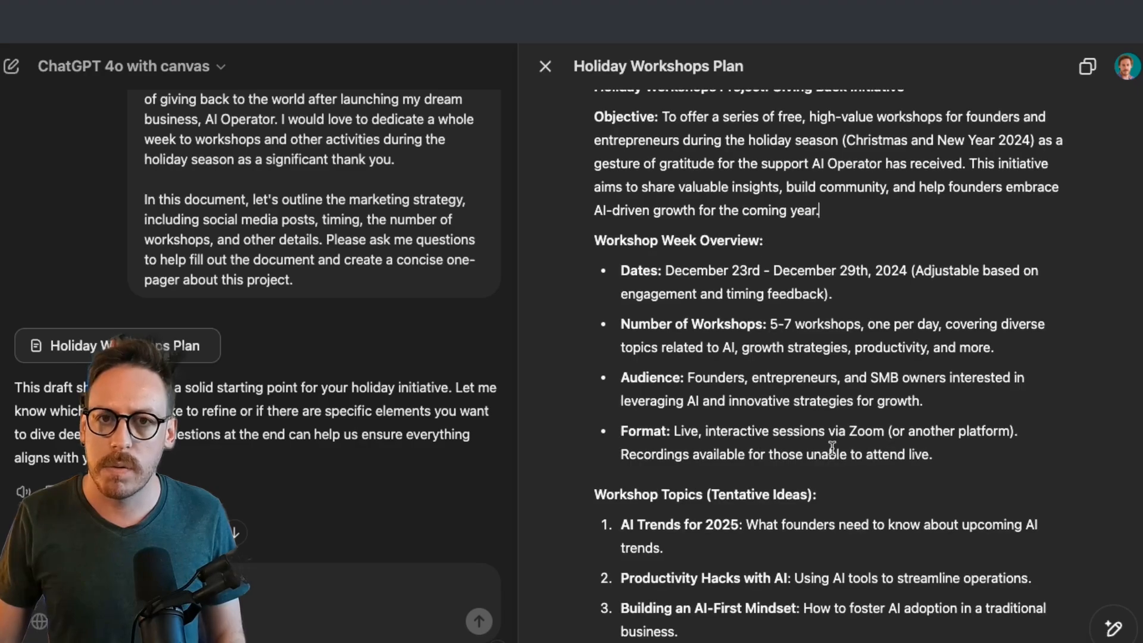
{"action": "scroll", "scroll_direction": "down", "scroll_amount": 3}
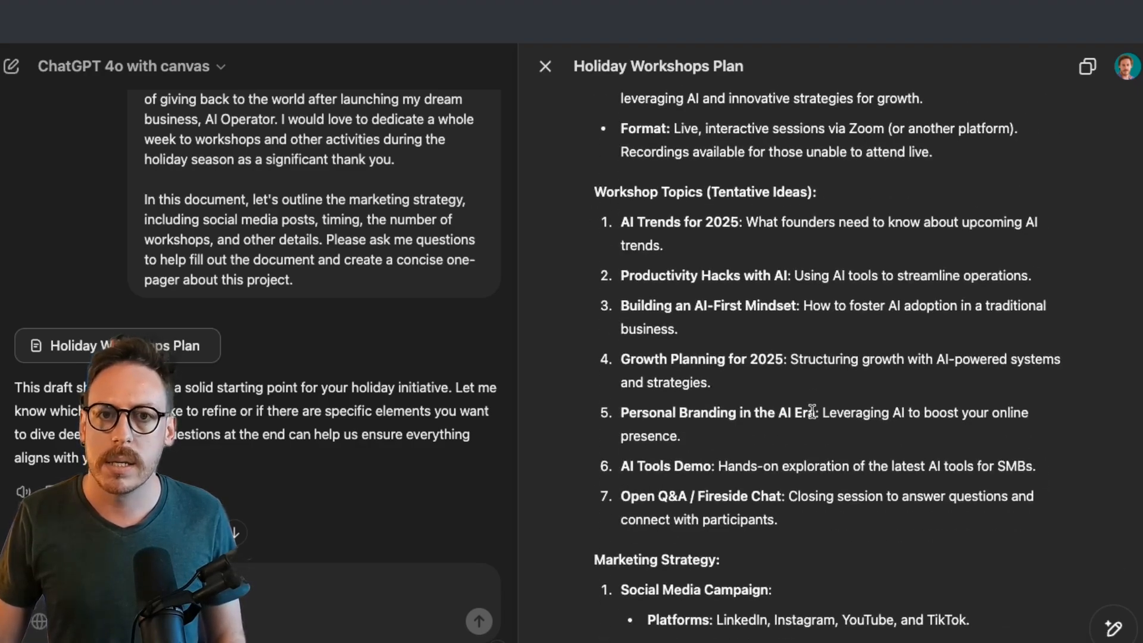
{"action": "scroll", "scroll_direction": "down", "scroll_amount": 3}
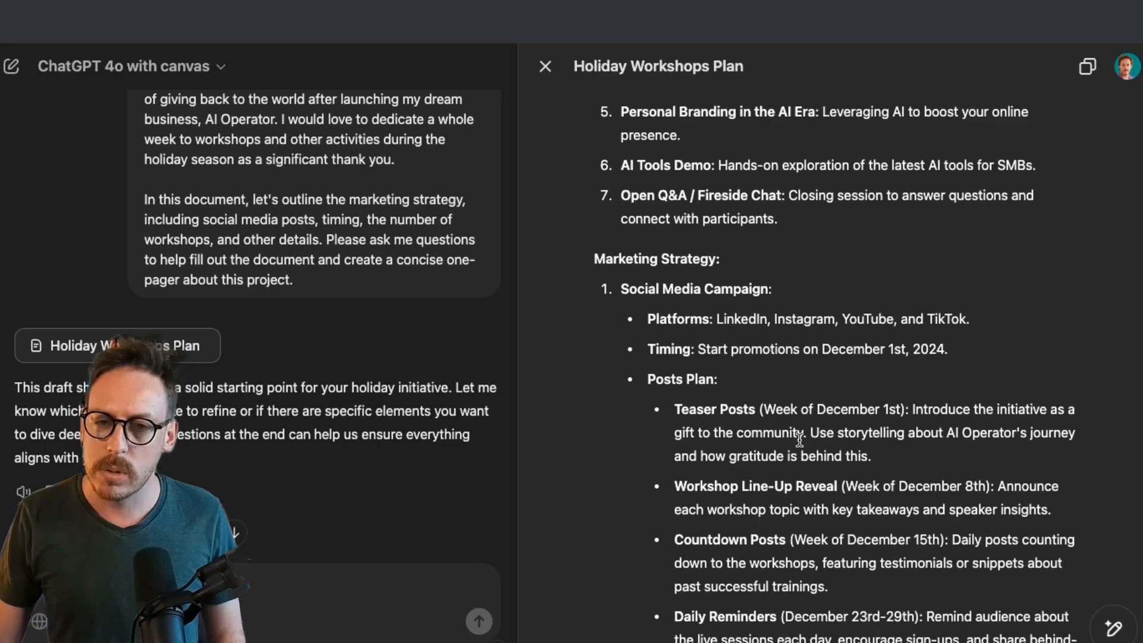
{"action": "scroll", "scroll_direction": "down", "scroll_amount": 3}
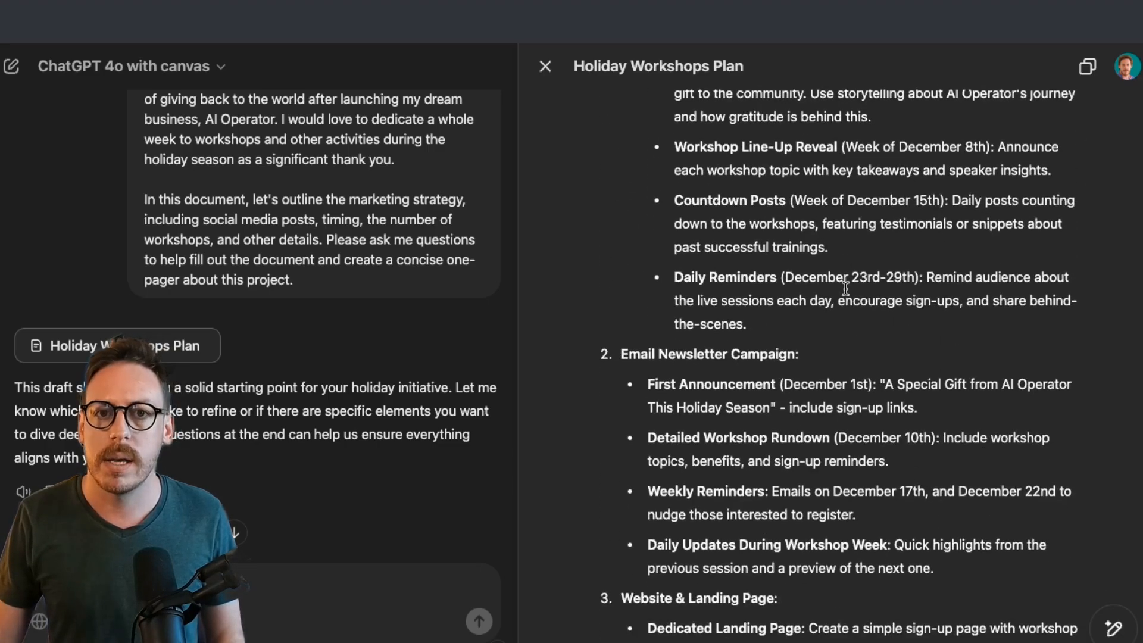
{"action": "scroll", "scroll_direction": "down", "scroll_amount": 3}
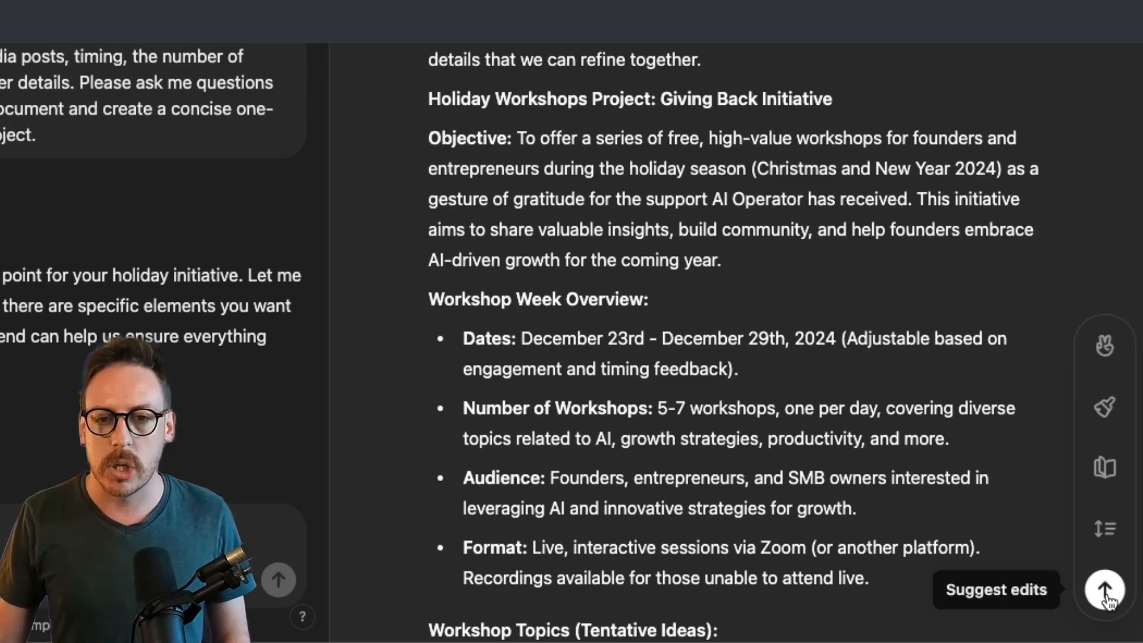
Request suggested edits across the plan and apply the comment shortening the Objective statement.
{"action": "left_click", "coordinate": [1105, 589]}
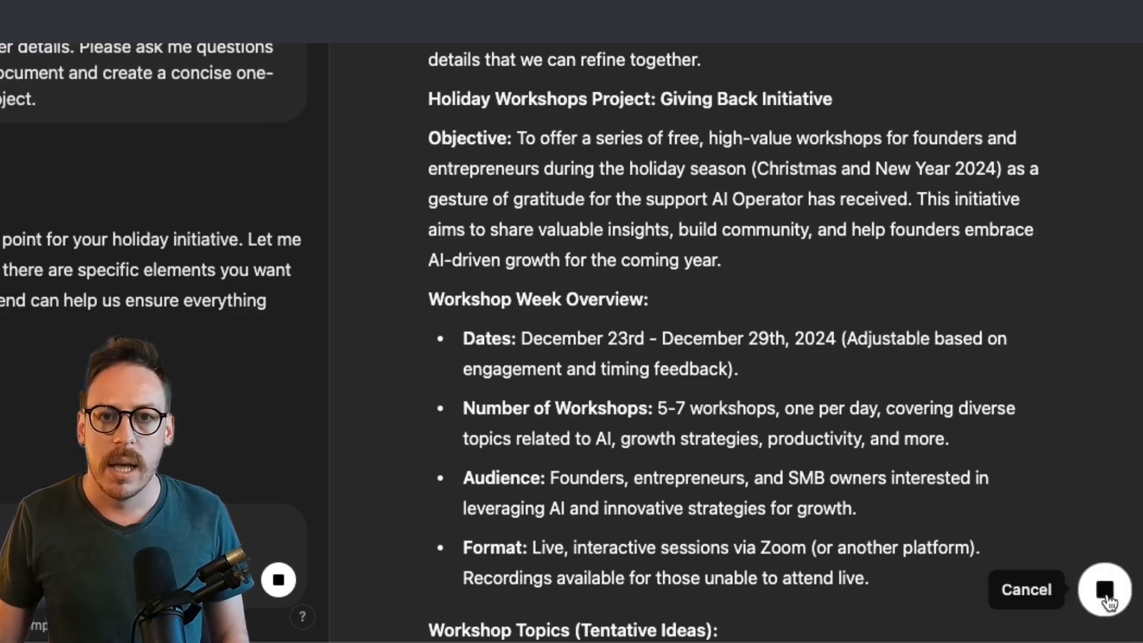
{"action": "left_click_drag", "start_coordinate": [428, 138], "coordinate": [718, 261]}
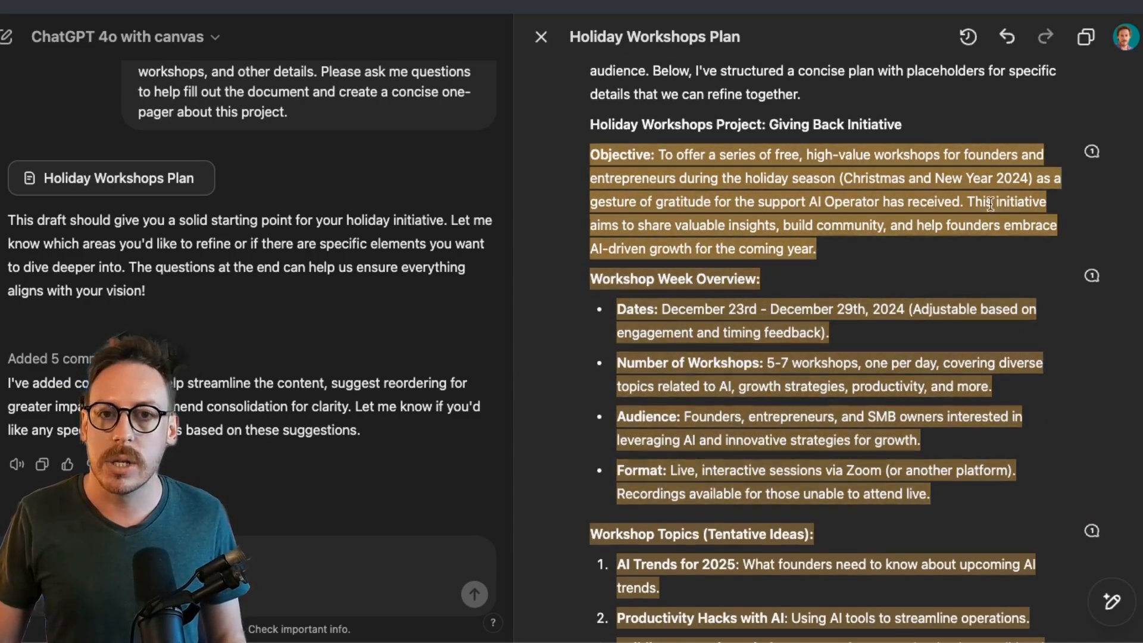
{"action": "scroll", "scroll_direction": "down", "scroll_amount": 3}
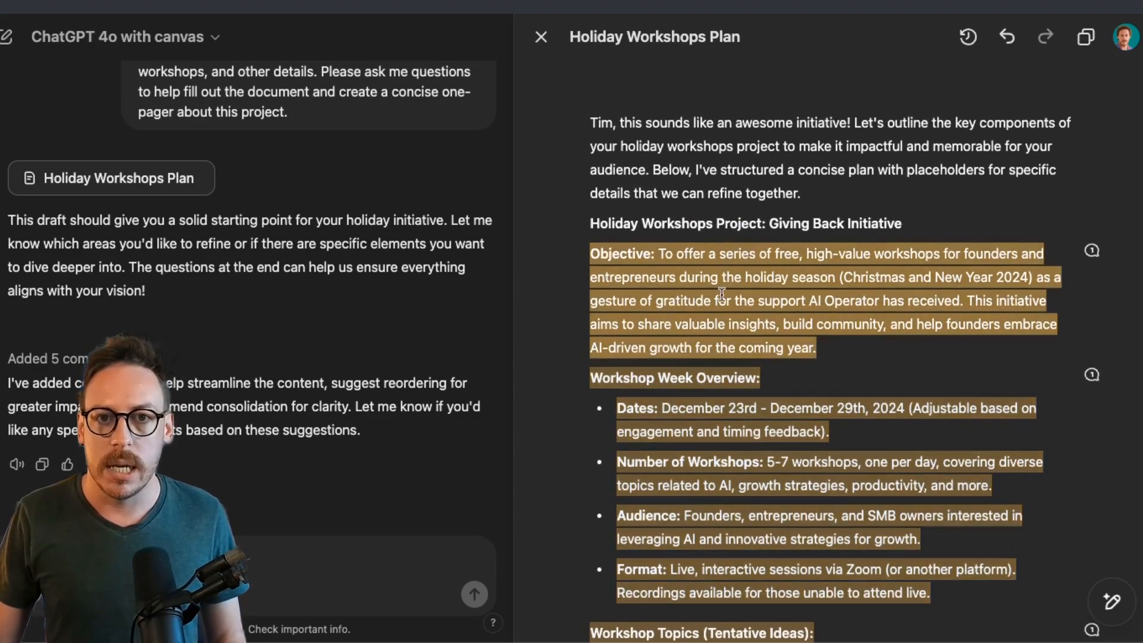
{"action": "left_click", "coordinate": [1091, 251]}
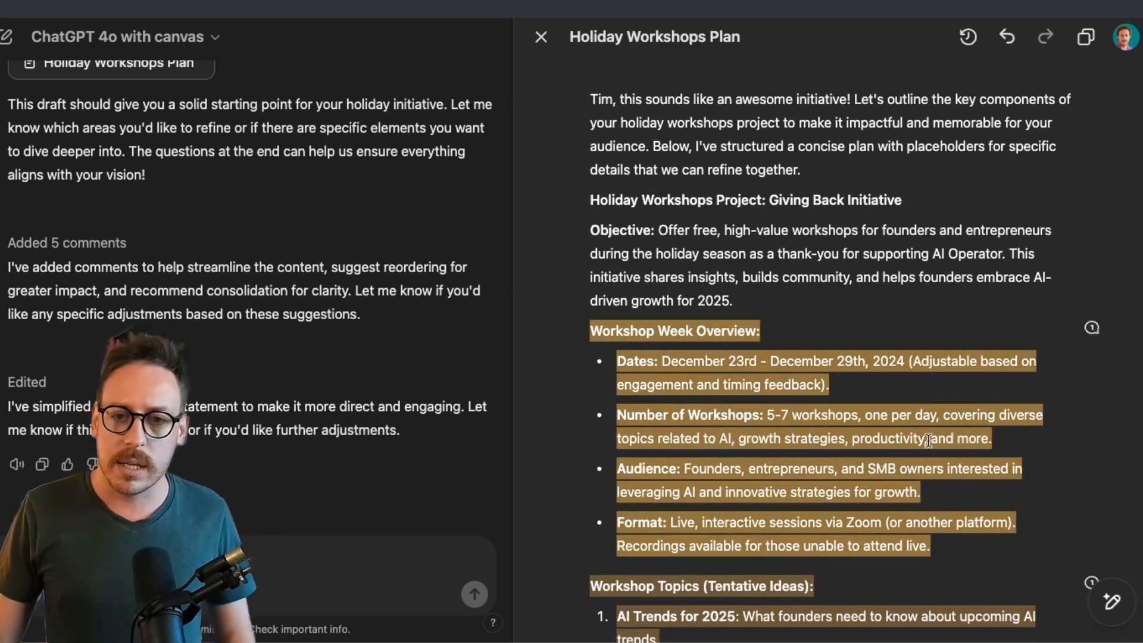
Apply the suggestion reordering the workshop topics to open with a more engaging one.
{"action": "left_click", "coordinate": [1092, 328]}
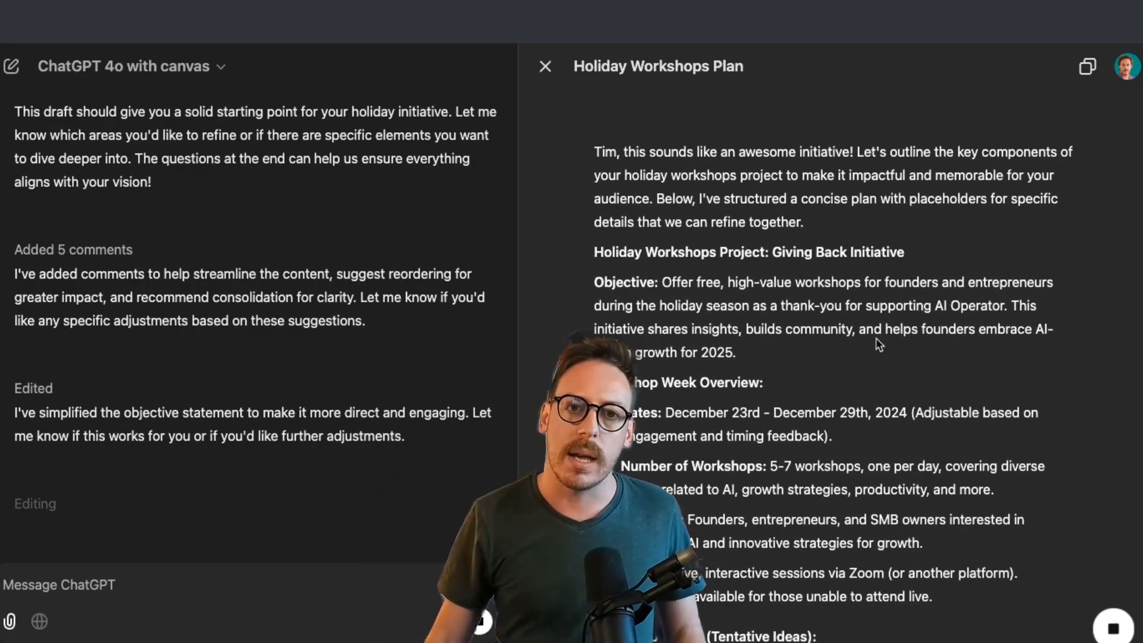
Accept the suggestion adding an audience-expectations question to Questions to Refine the Plan.
{"action": "scroll", "scroll_direction": "down", "scroll_amount": 3}
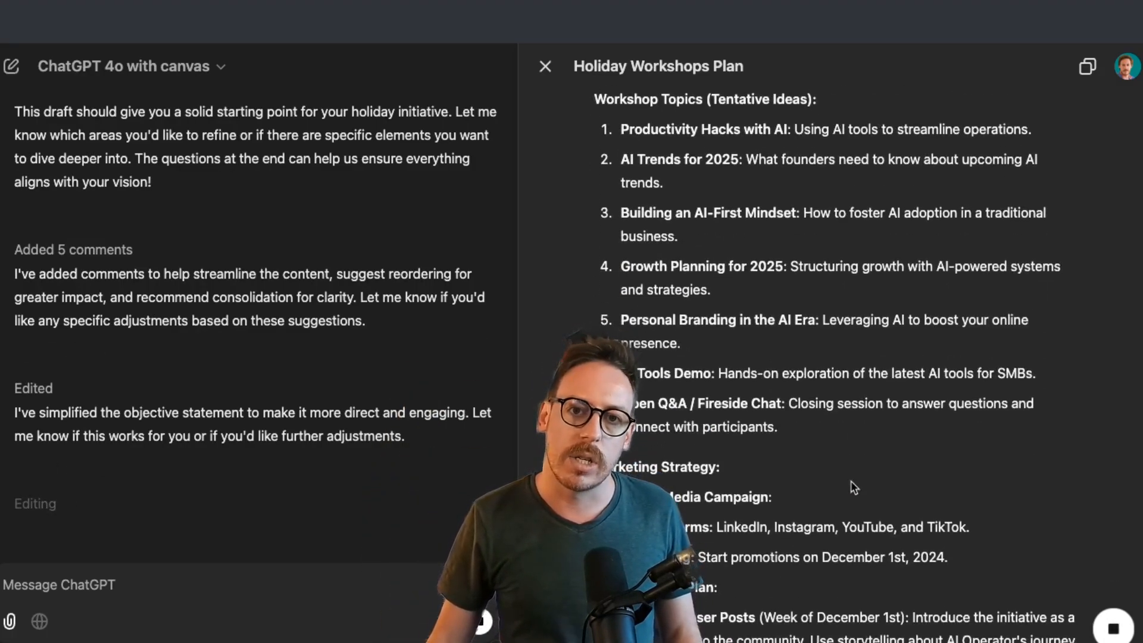
{"action": "scroll", "scroll_direction": "down", "scroll_amount": 3}
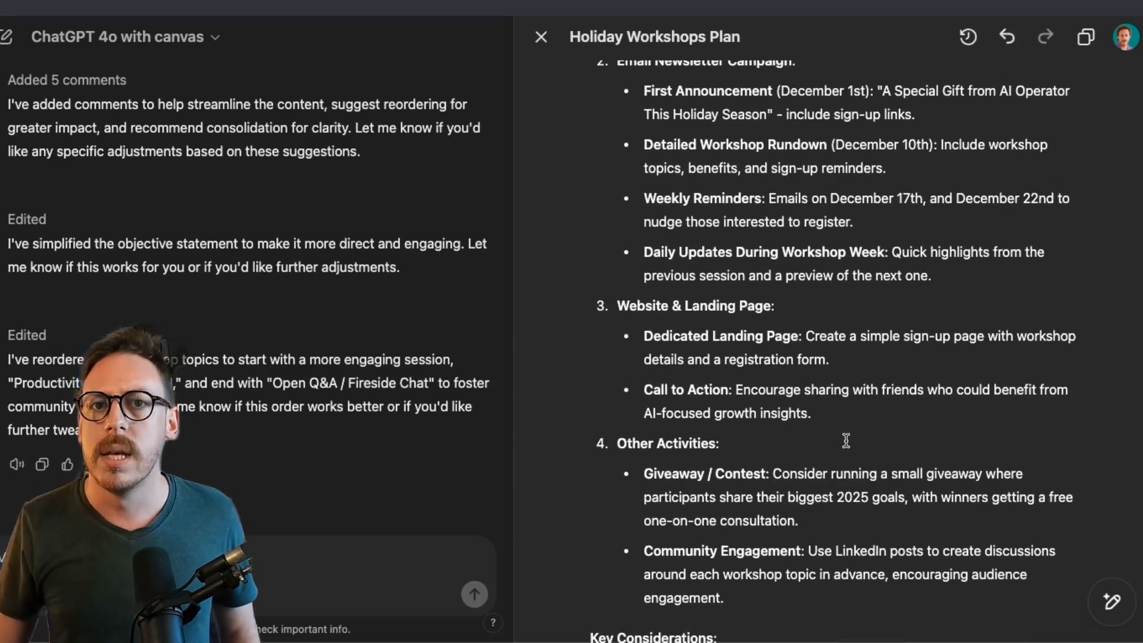
{"action": "scroll", "scroll_direction": "down", "scroll_amount": 3}
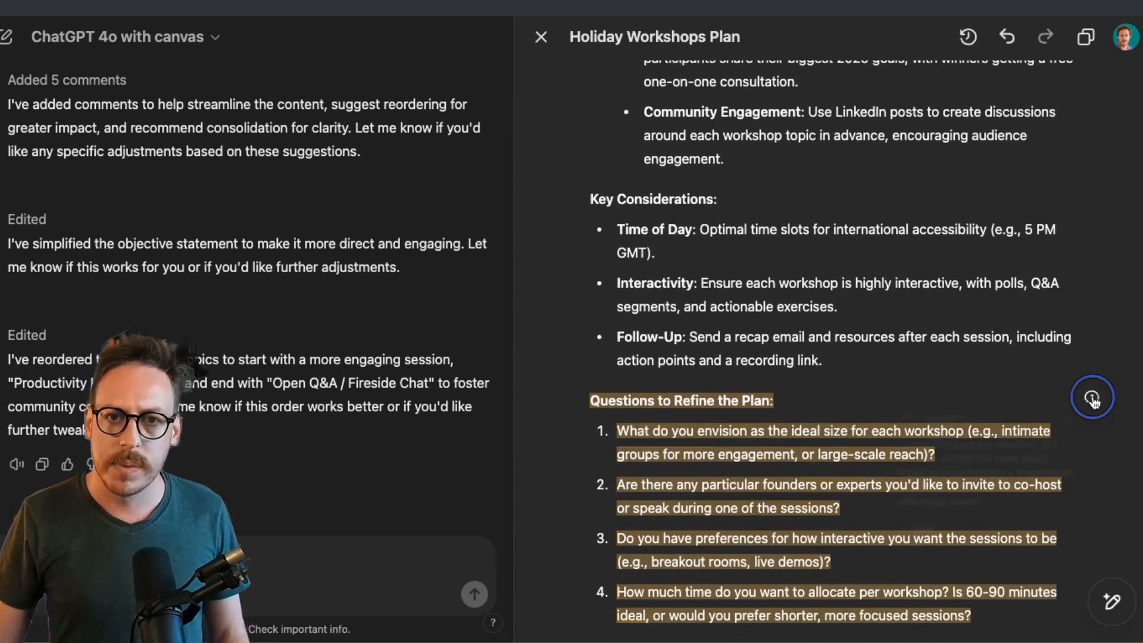
{"action": "left_click", "coordinate": [1092, 397]}
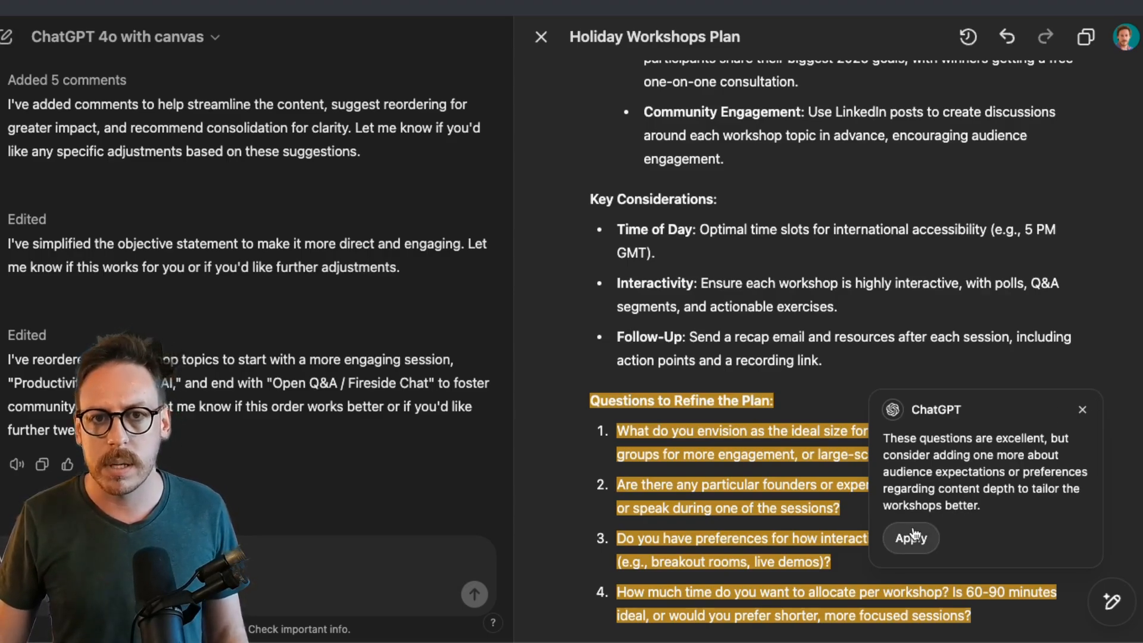
{"action": "left_click", "coordinate": [910, 538]}
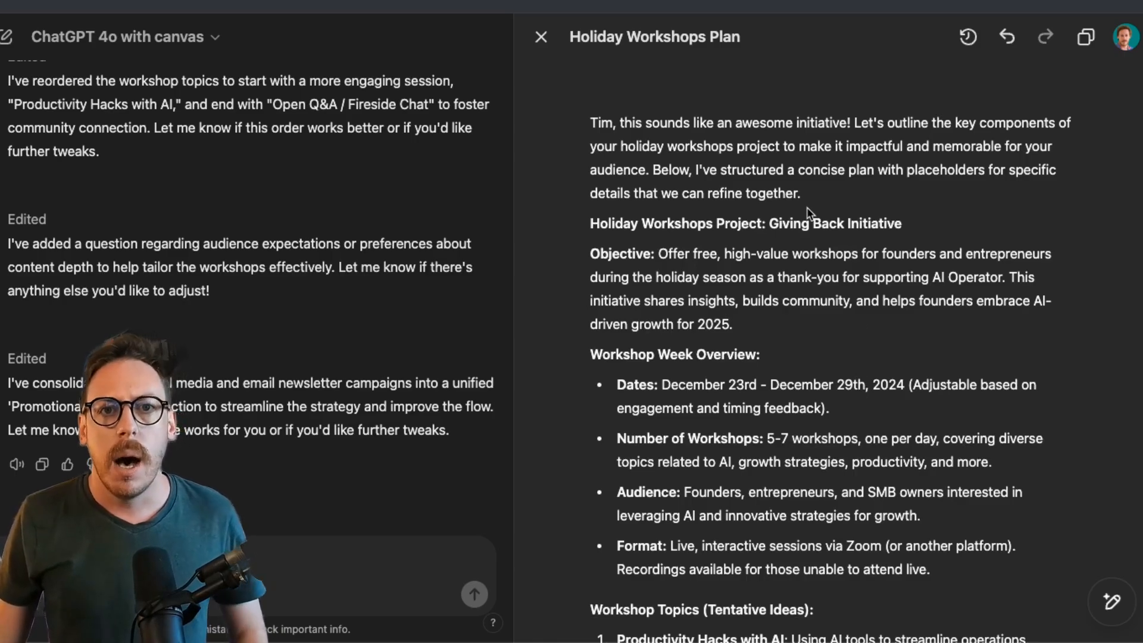
Select the plan's opening greeting paragraph for removal.
{"action": "left_click_drag", "start_coordinate": [590, 122], "coordinate": [801, 193]}
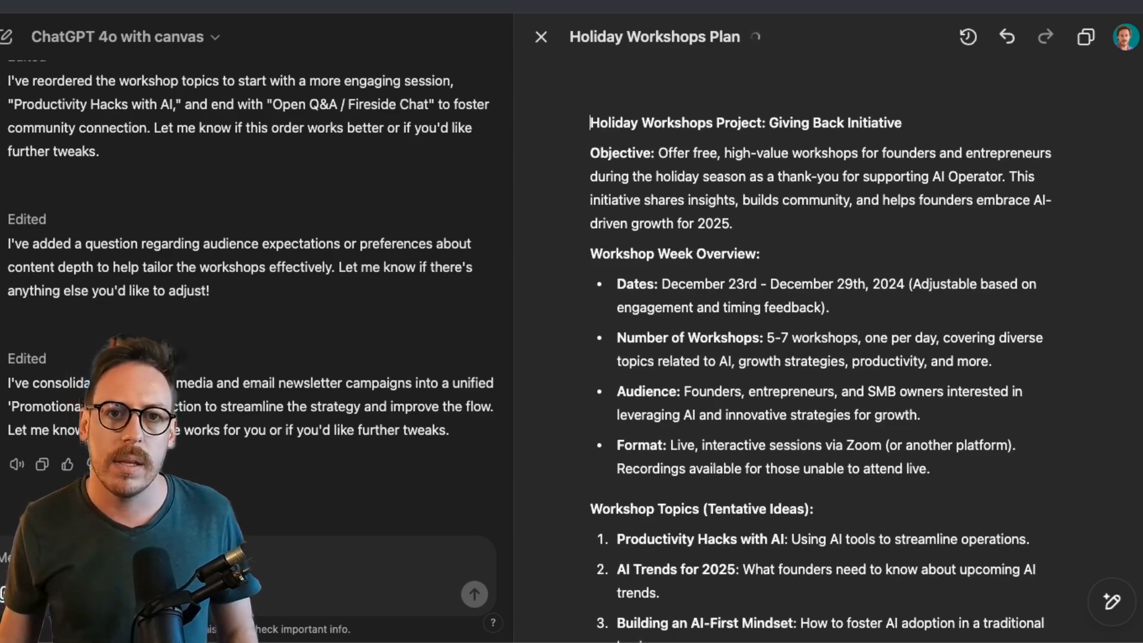
Format the 'Holiday Workshops Project: Giving Back Initiative' title as Heading 1.
{"action": "double_click", "coordinate": [678, 122]}
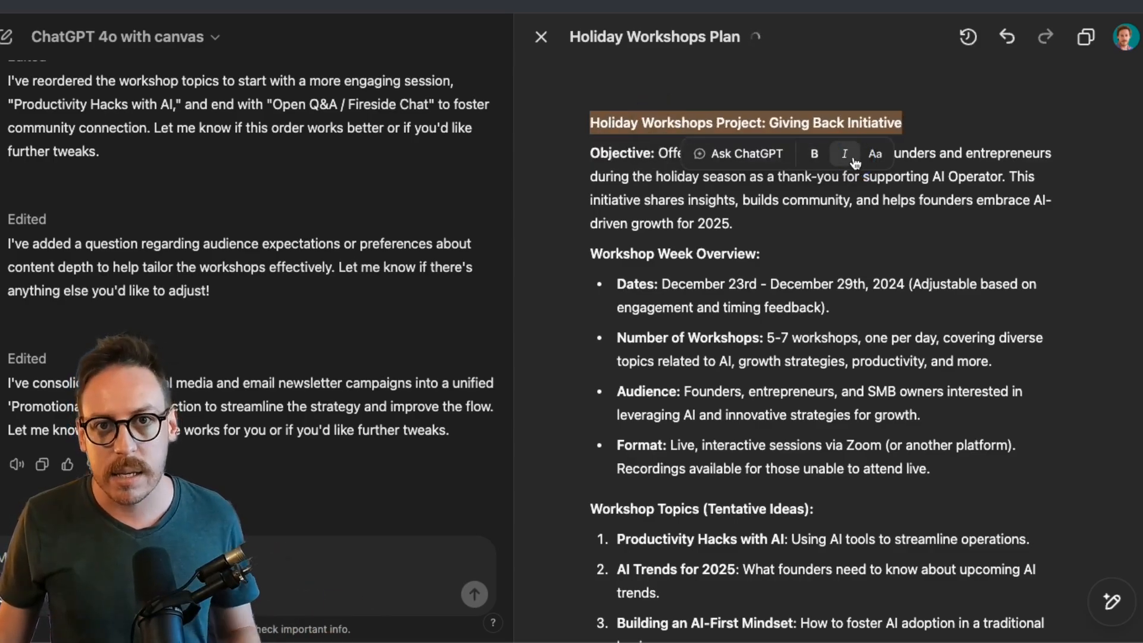
{"action": "left_click", "coordinate": [873, 153]}
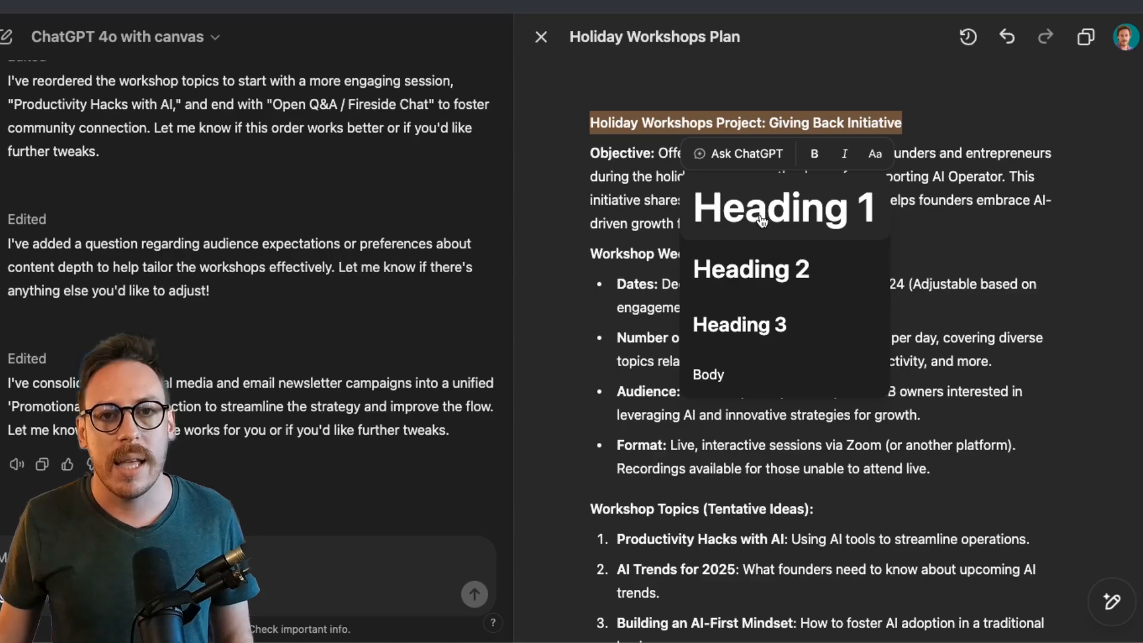
{"action": "mouse_move", "coordinate": [738, 324]}
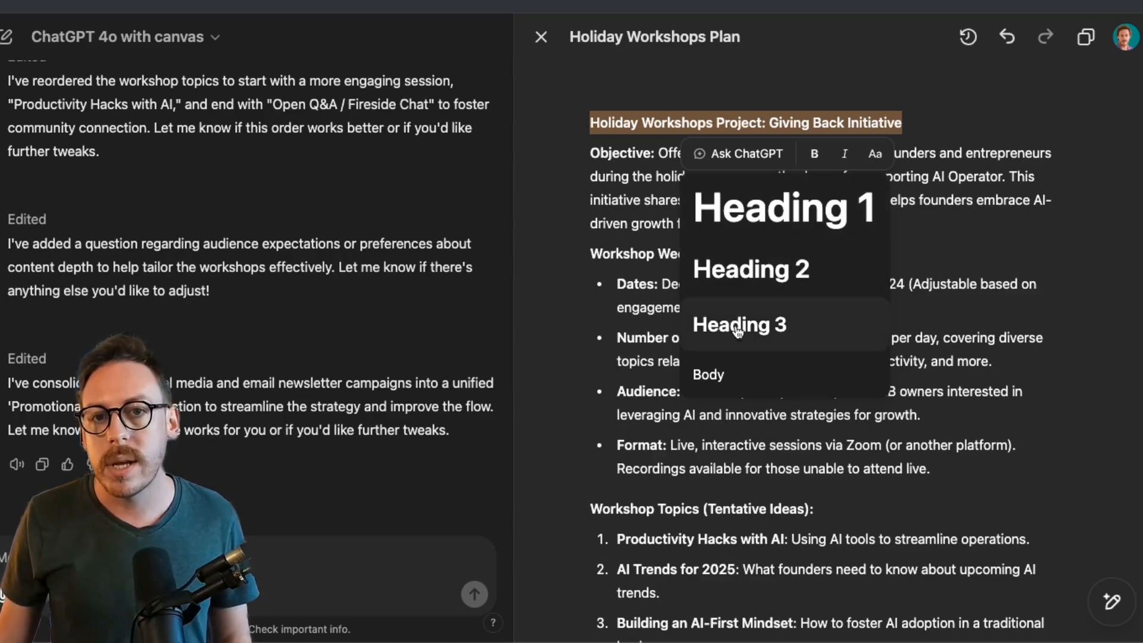
{"action": "left_click", "coordinate": [783, 208]}
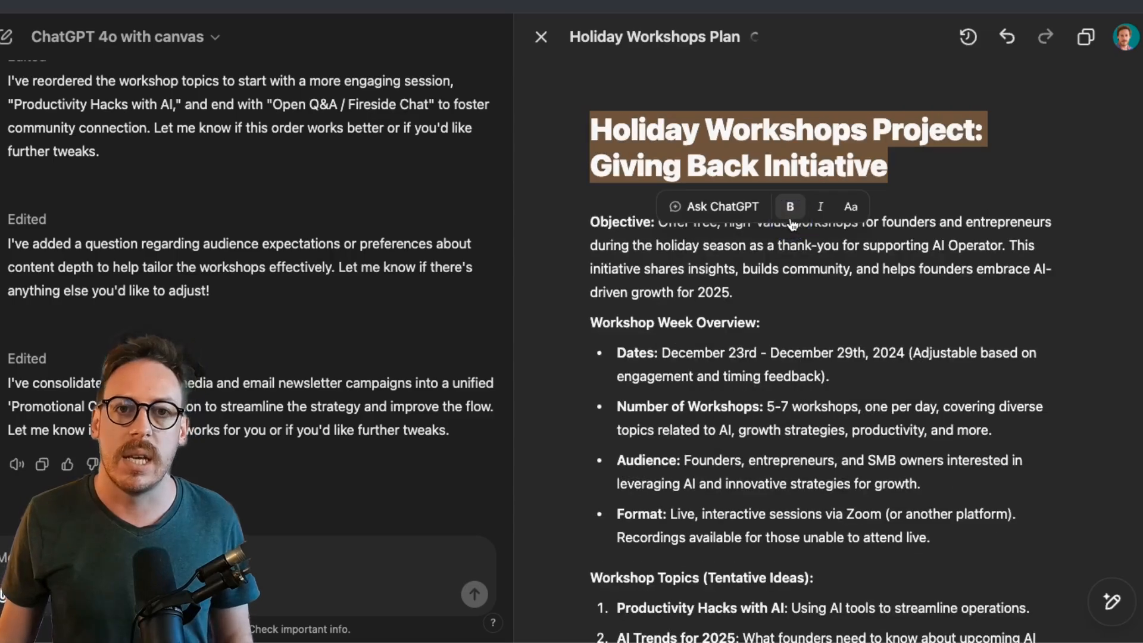
Select the whole Objective paragraph to request an edit on it.
{"action": "left_click", "coordinate": [749, 291]}
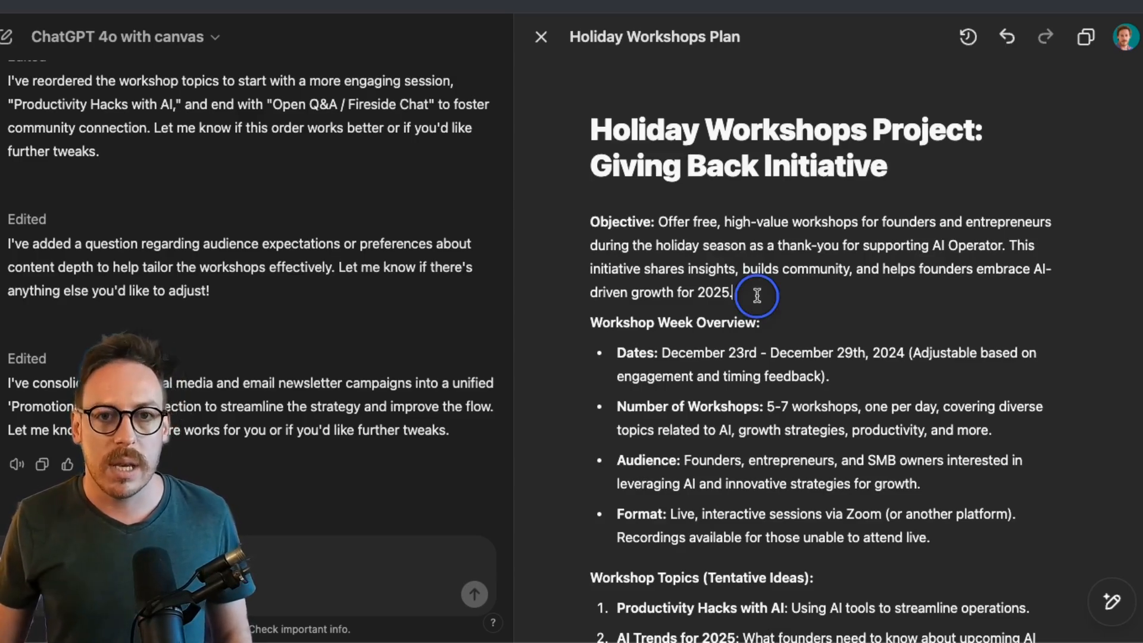
{"action": "left_click_drag", "start_coordinate": [589, 222], "coordinate": [729, 293]}
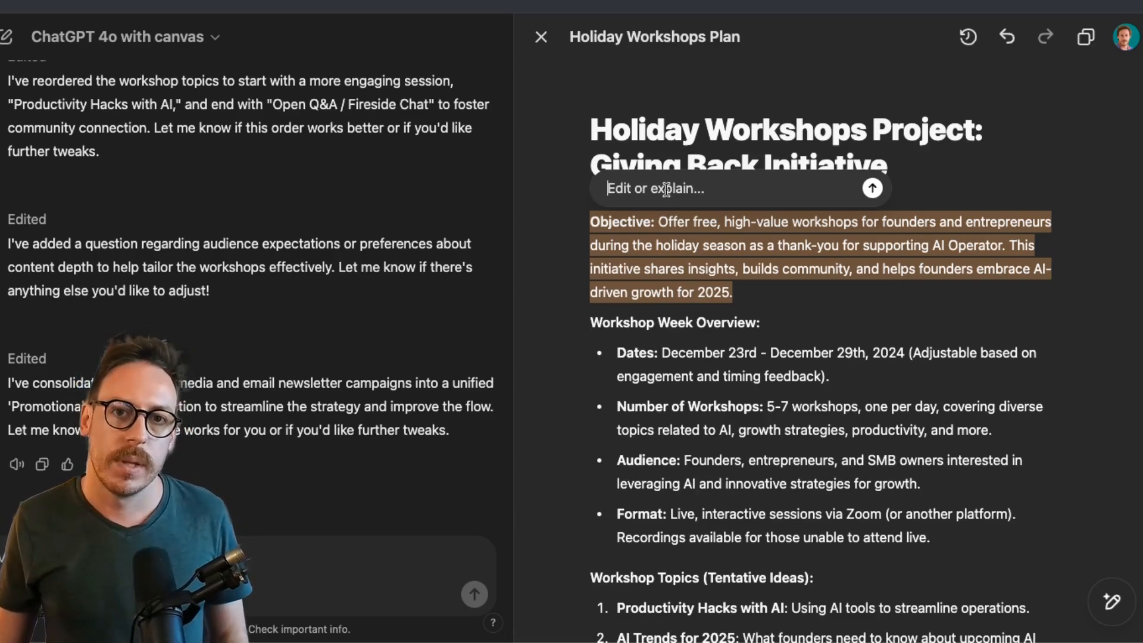
Ask ChatGPT to make the Objective a little more detailed with specific aims.
{"action": "type", "text": "Can you make this a"}
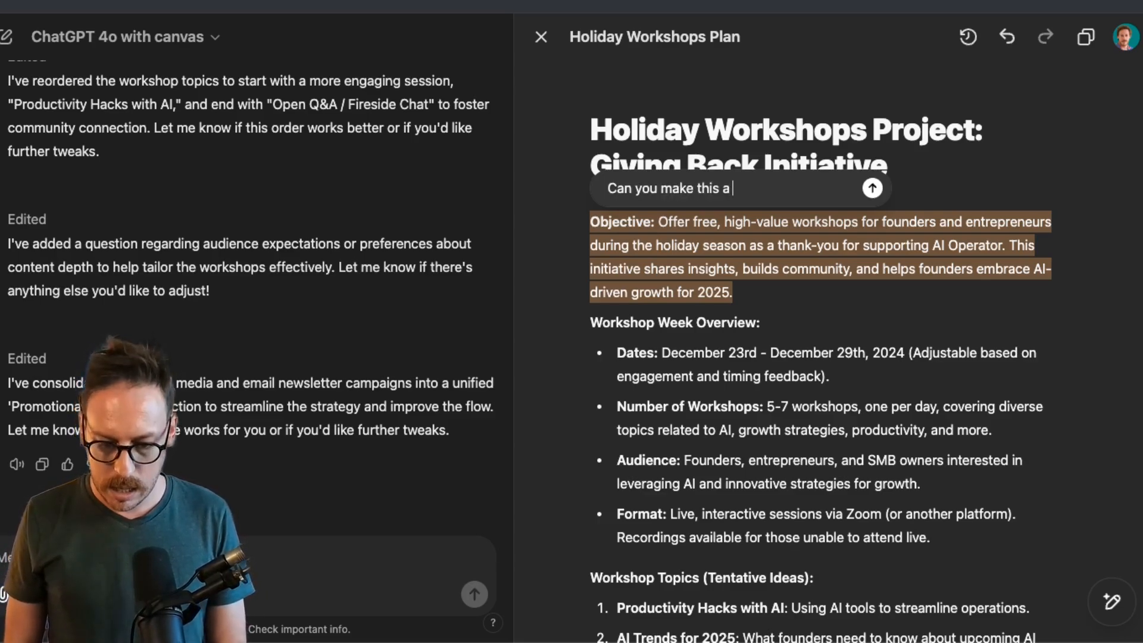
{"action": "type", "text": "little more de"}
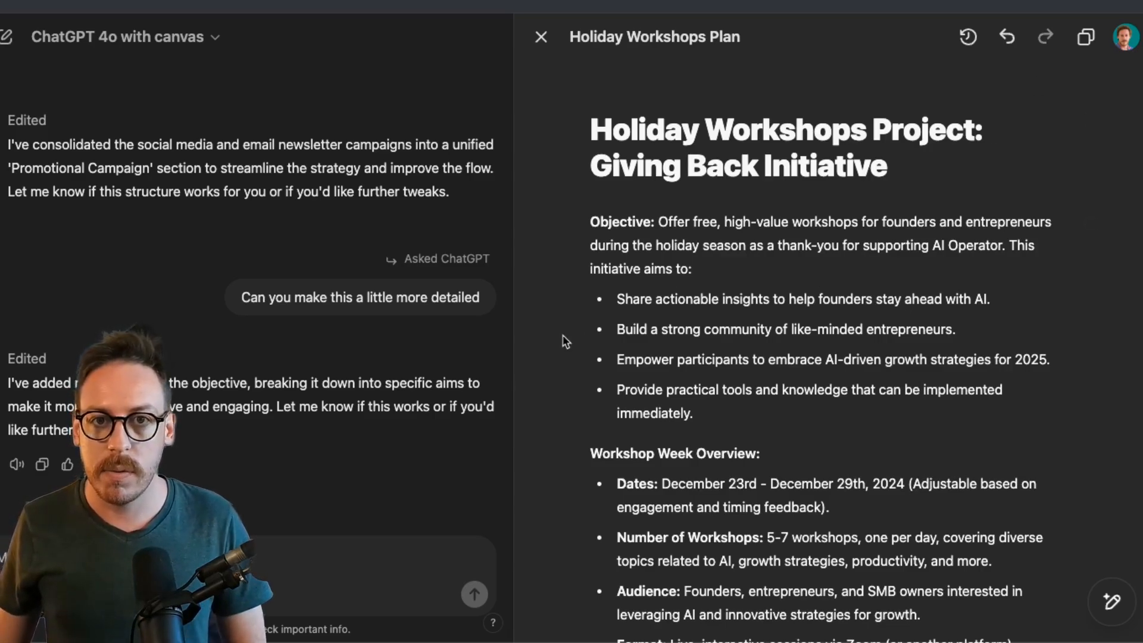
{"action": "mouse_move", "coordinate": [807, 424]}
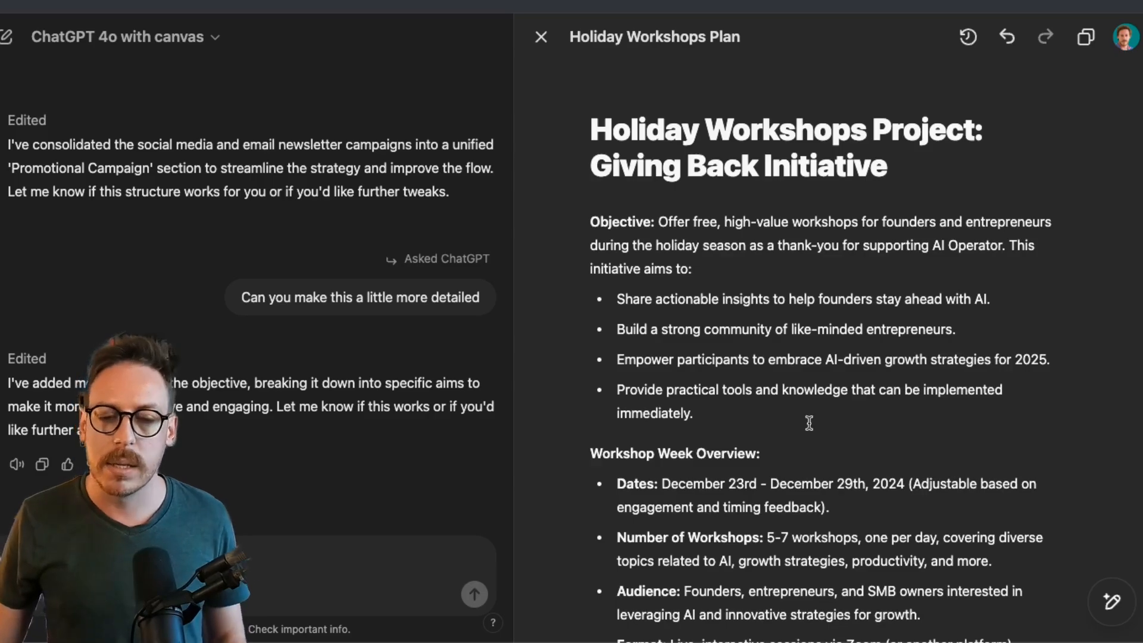
{"action": "scroll", "scroll_direction": "down", "scroll_amount": 3}
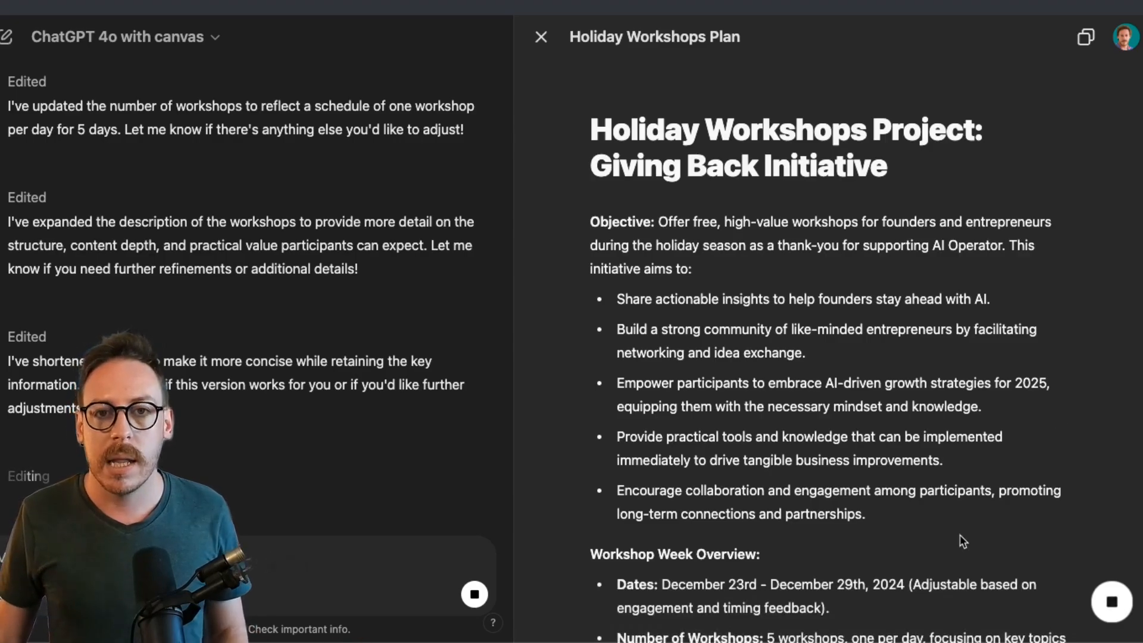
Scroll through the expanded plan to review the added detail on audience, topics and promotion.
{"action": "scroll", "scroll_direction": "down", "scroll_amount": 3}
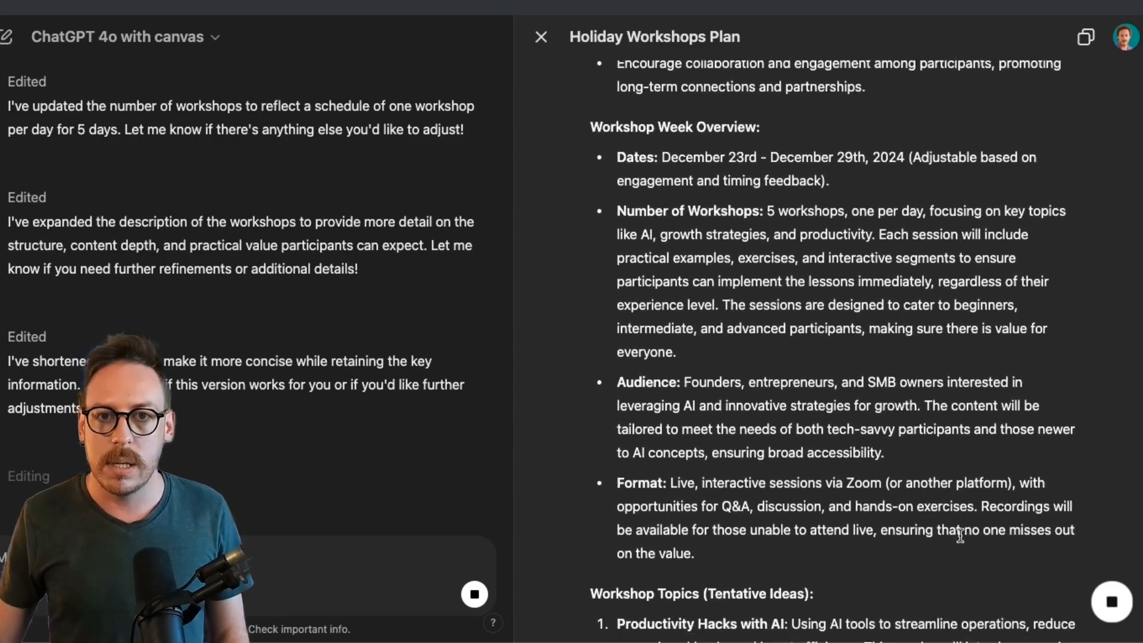
{"action": "scroll", "scroll_direction": "down", "scroll_amount": 3}
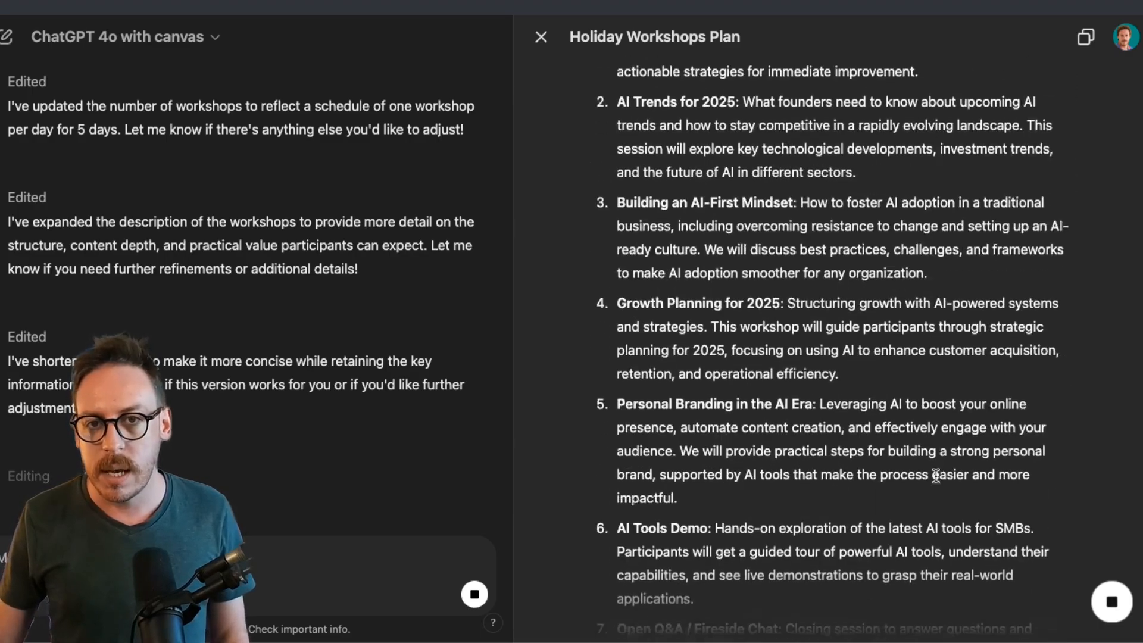
{"action": "scroll", "scroll_direction": "down", "scroll_amount": 3}
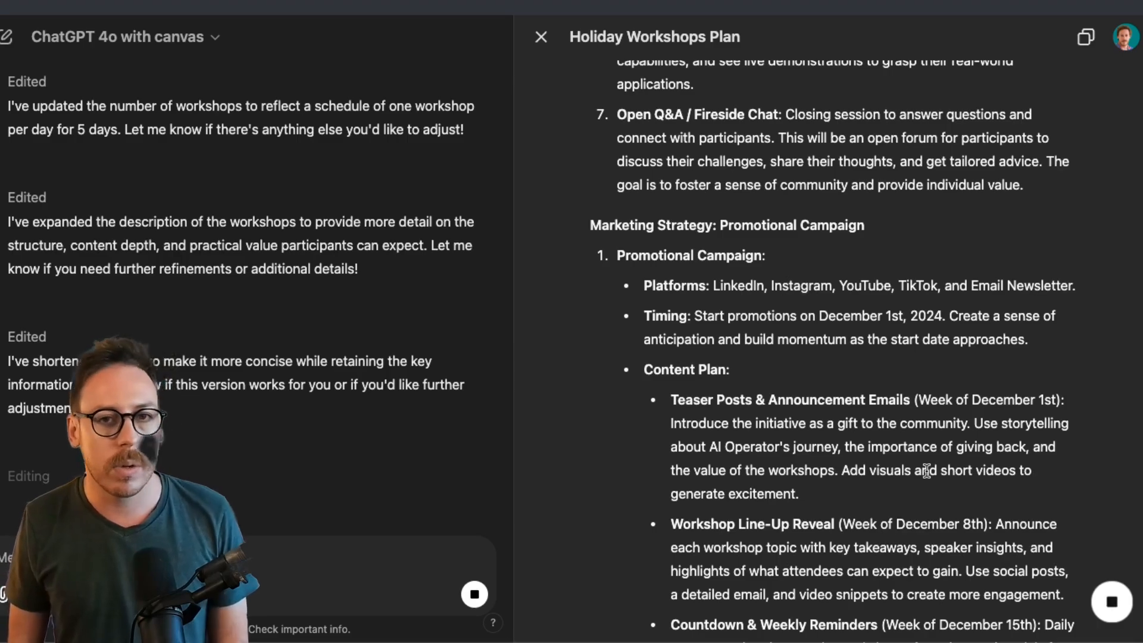
{"action": "scroll", "scroll_direction": "down", "scroll_amount": 3}
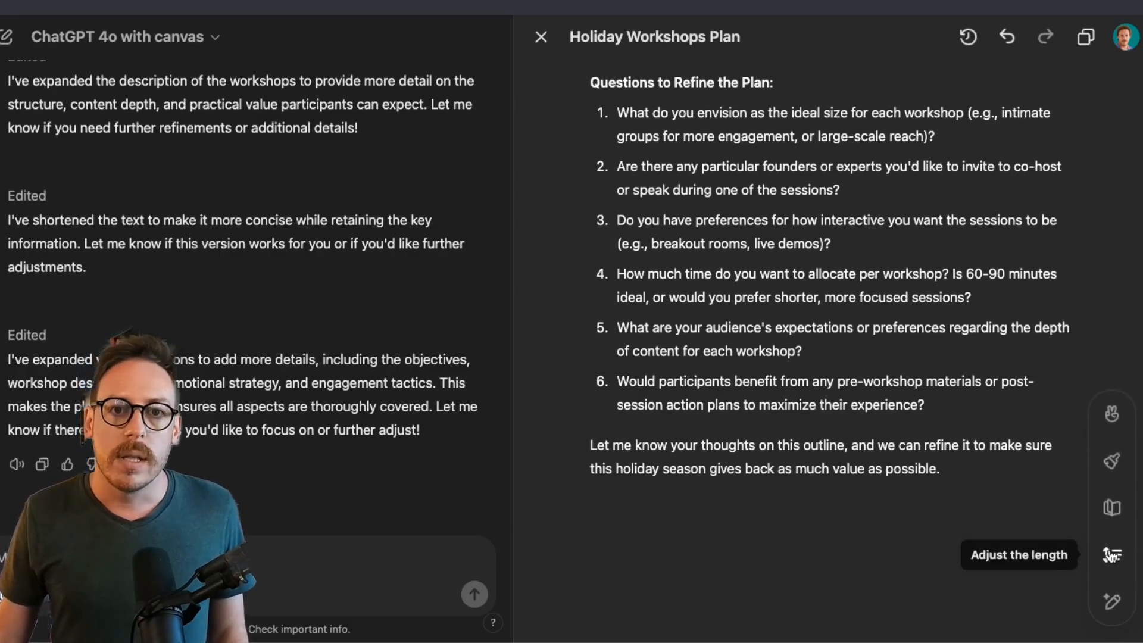
Set the plan's reading level to Kindergarten, producing 'Holiday Workshops: A Fun Gift for Friends'.
{"action": "left_click", "coordinate": [1112, 555]}
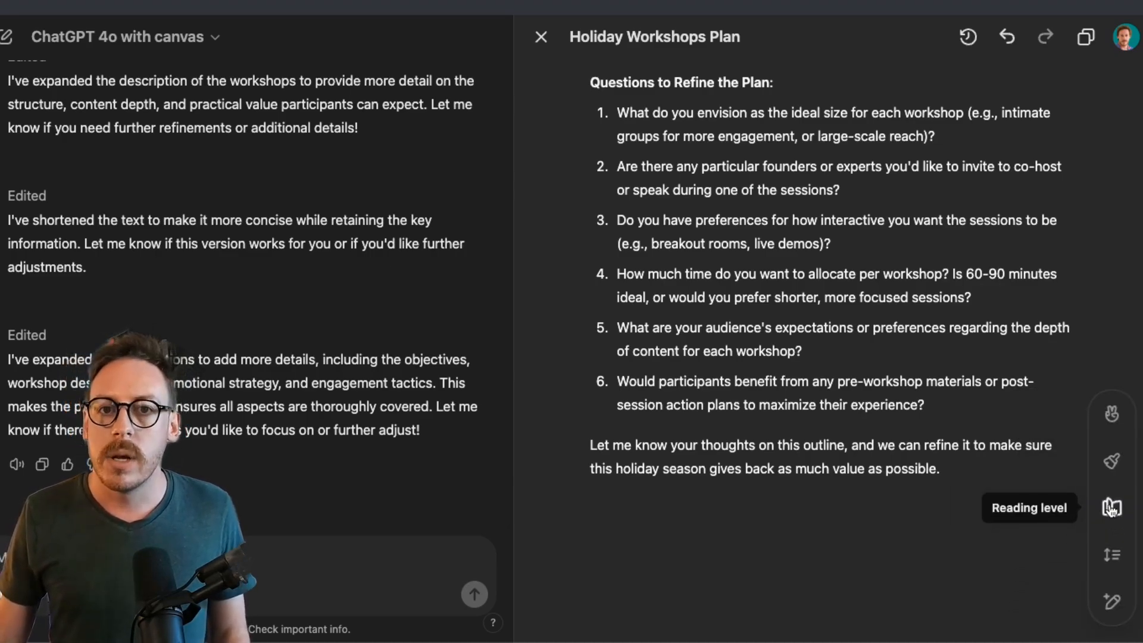
{"action": "left_click", "coordinate": [1110, 509]}
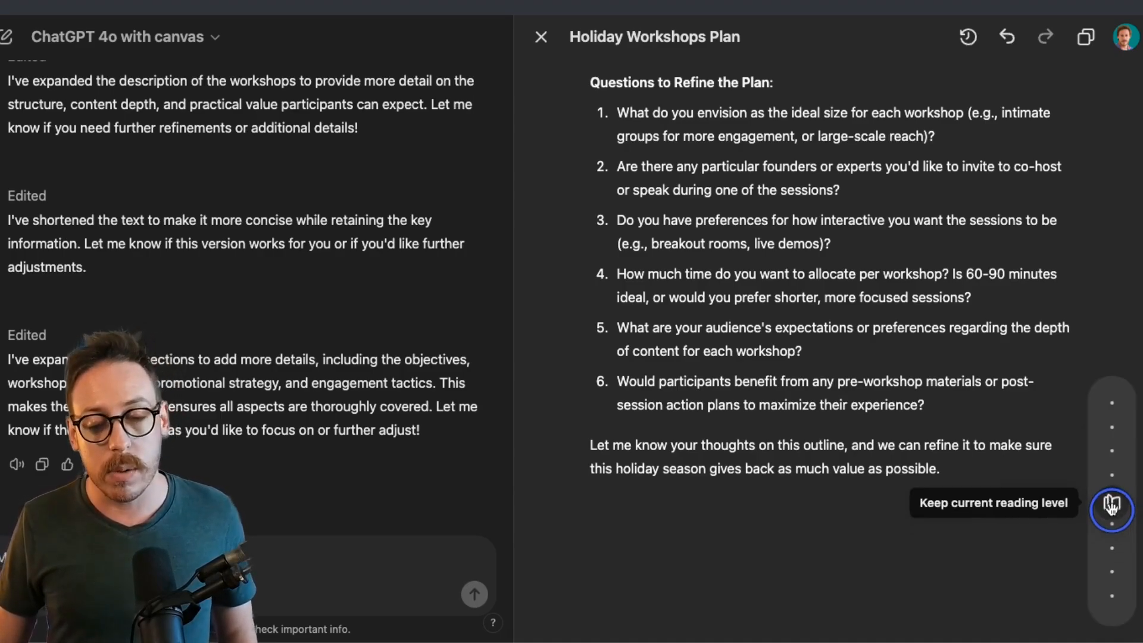
{"action": "mouse_move", "coordinate": [1111, 595]}
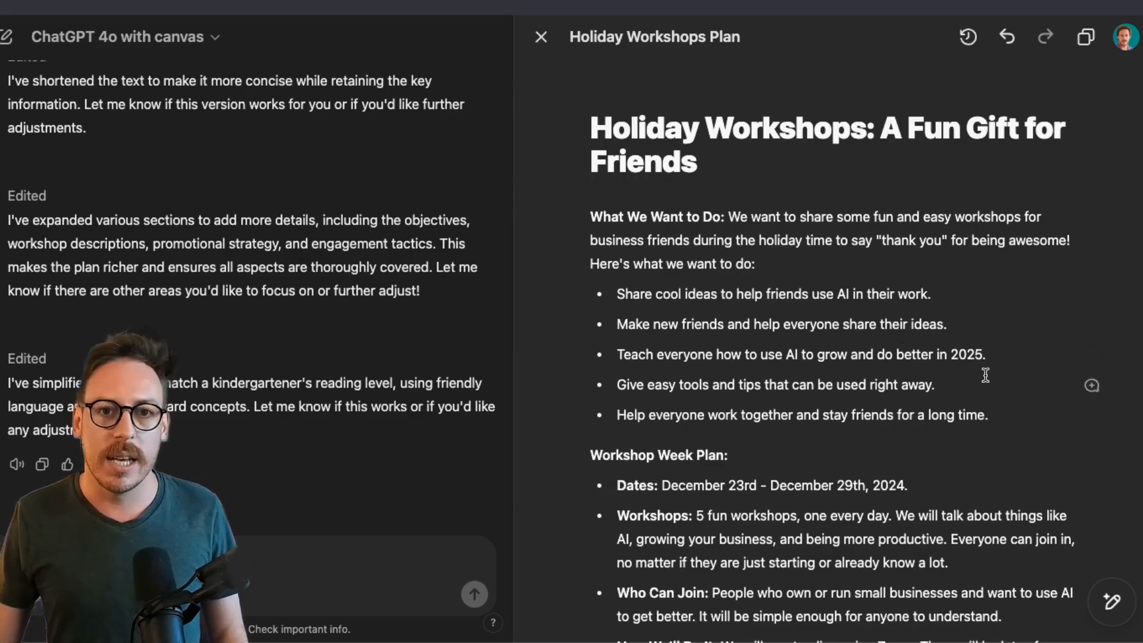
{"action": "scroll", "scroll_direction": "down", "scroll_amount": 3}
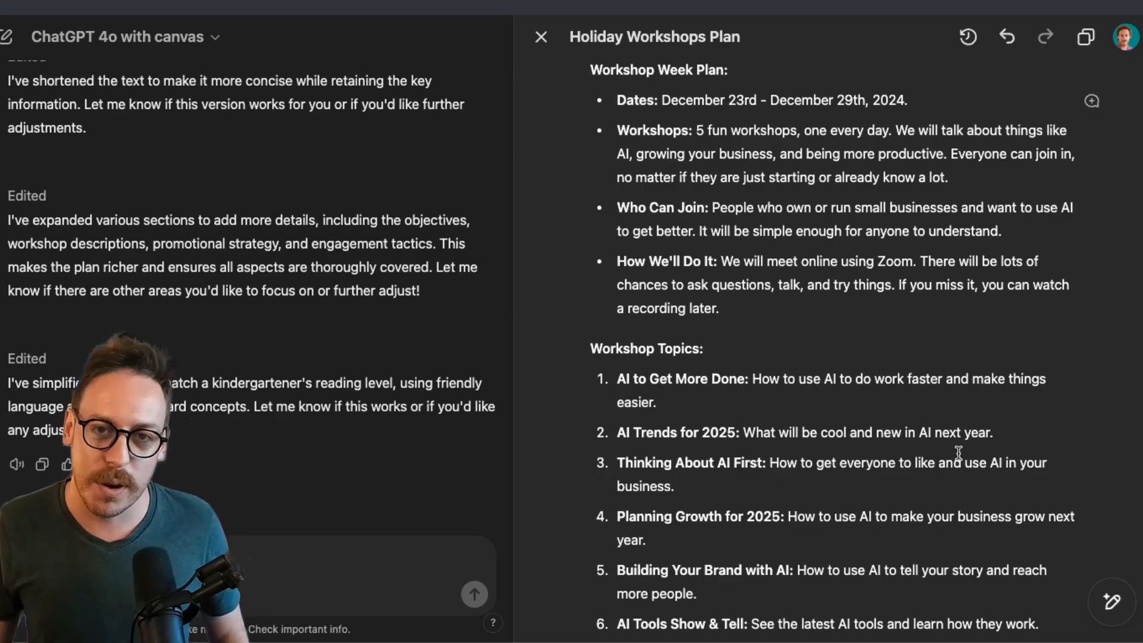
{"action": "left_click", "coordinate": [1007, 37]}
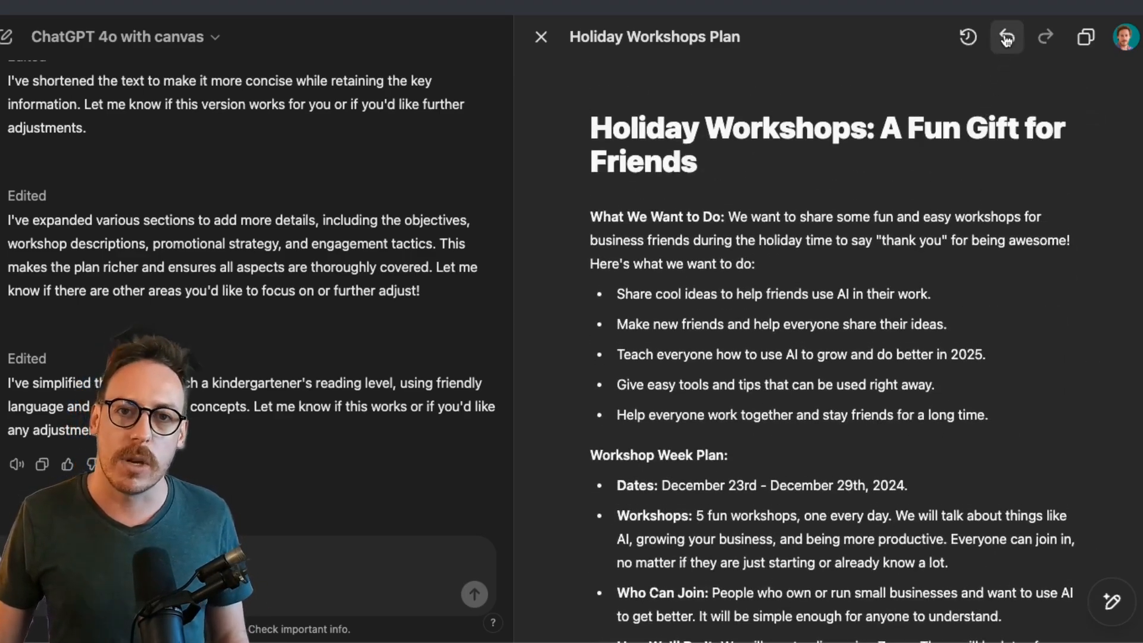
Restore the previous detailed 'Giving Back Initiative' version over the kindergarten rewrite.
{"action": "left_click", "coordinate": [1005, 36]}
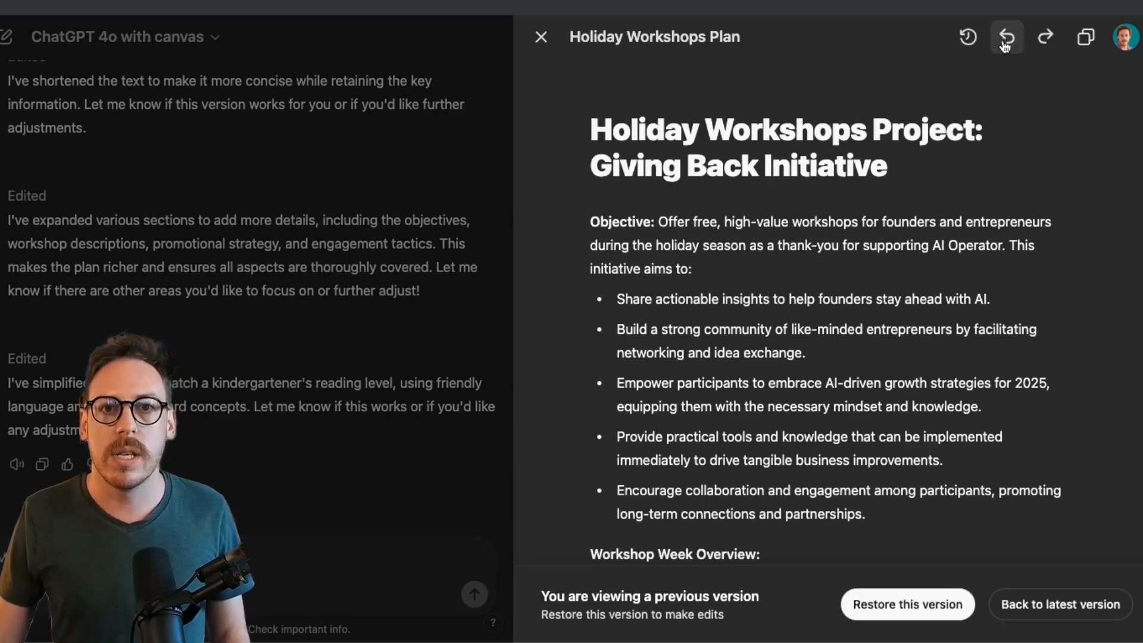
{"action": "mouse_move", "coordinate": [1006, 37]}
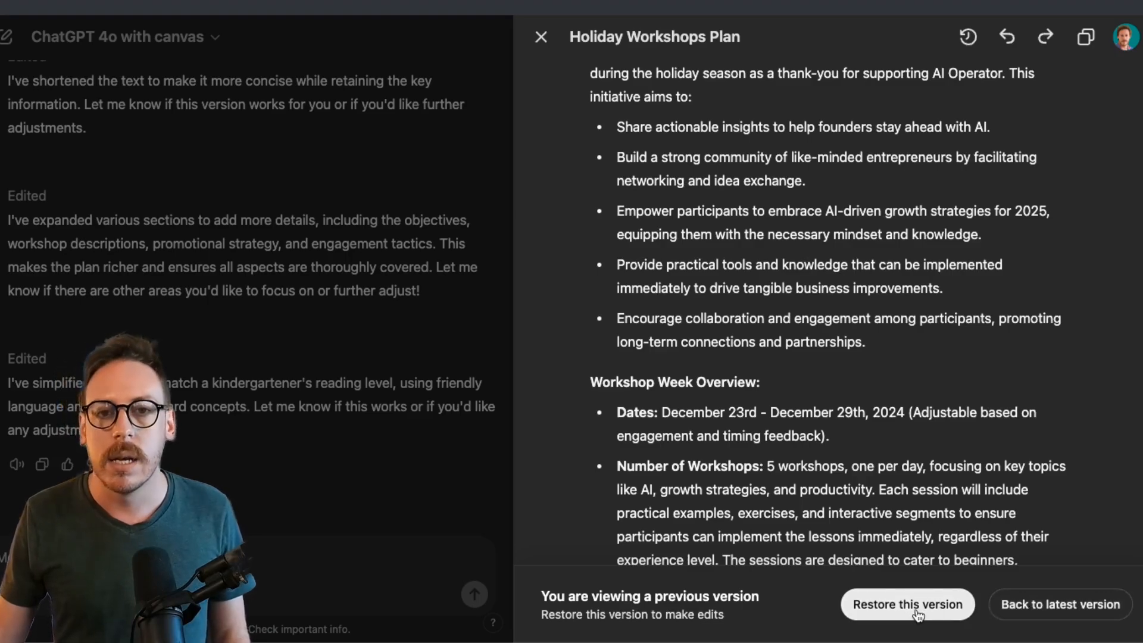
{"action": "left_click", "coordinate": [906, 605]}
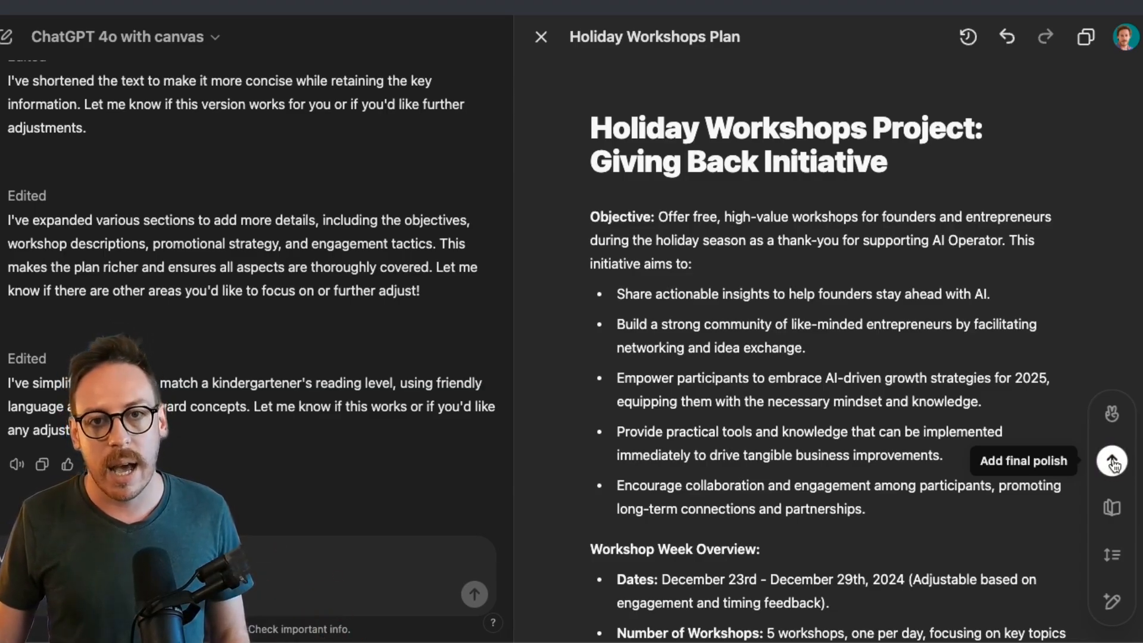
Apply the Add final polish shortcut so section titles and grammar are refined.
{"action": "left_click", "coordinate": [1112, 461]}
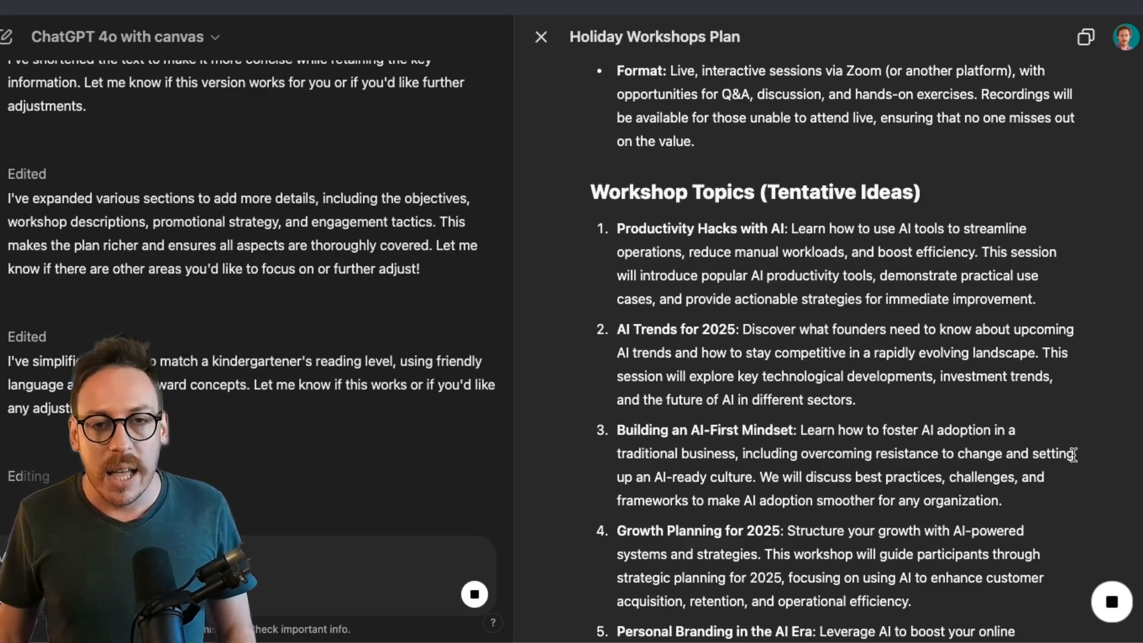
{"action": "scroll", "scroll_direction": "down", "scroll_amount": 3}
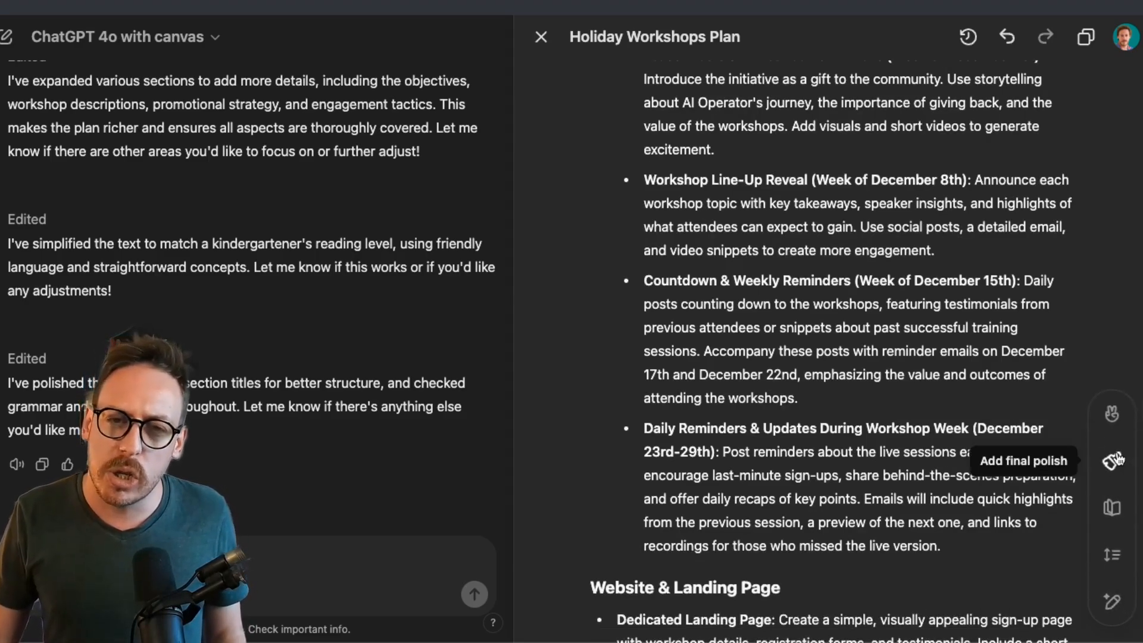
{"action": "mouse_move", "coordinate": [1112, 413]}
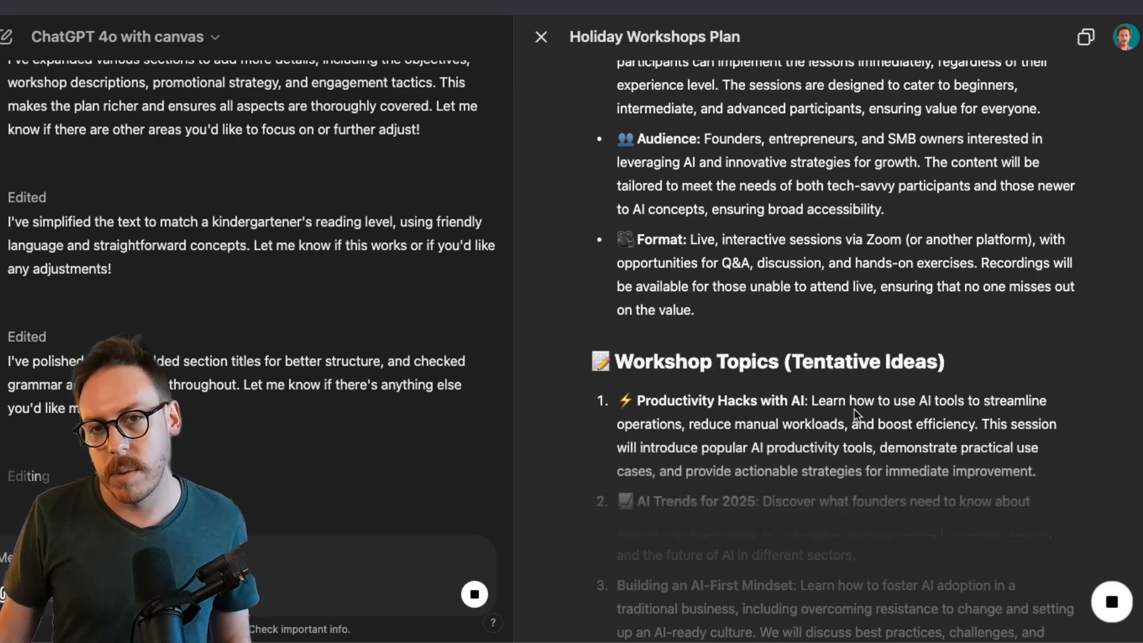
Review the emoji-enhanced headings and bullets added across the plan.
{"action": "scroll", "scroll_direction": "down", "scroll_amount": 3}
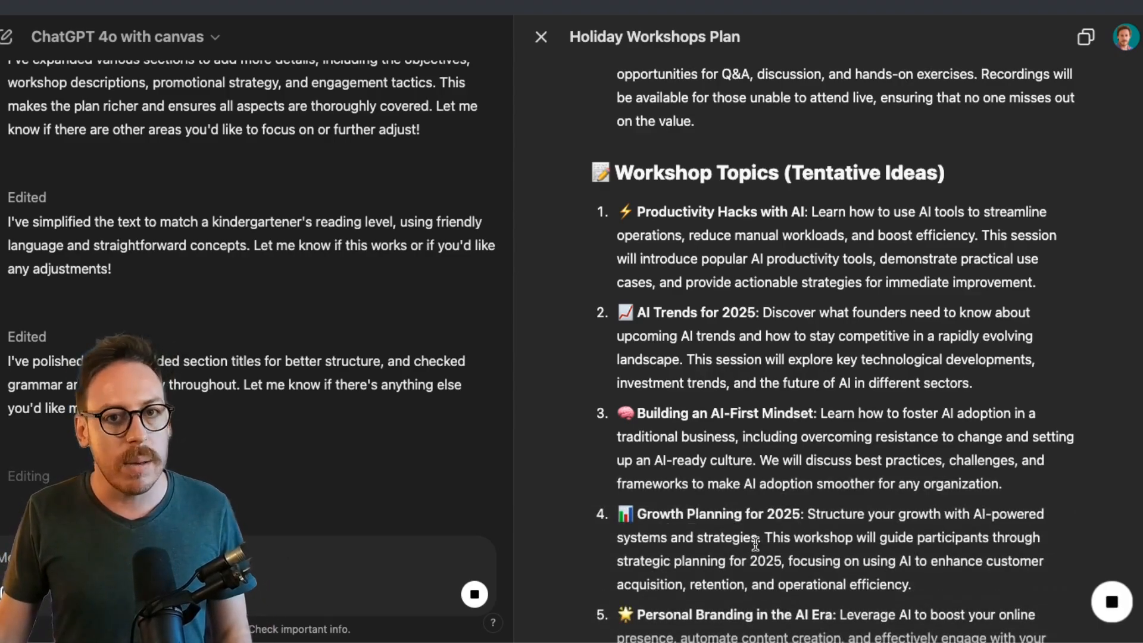
{"action": "scroll", "scroll_direction": "down", "scroll_amount": 3}
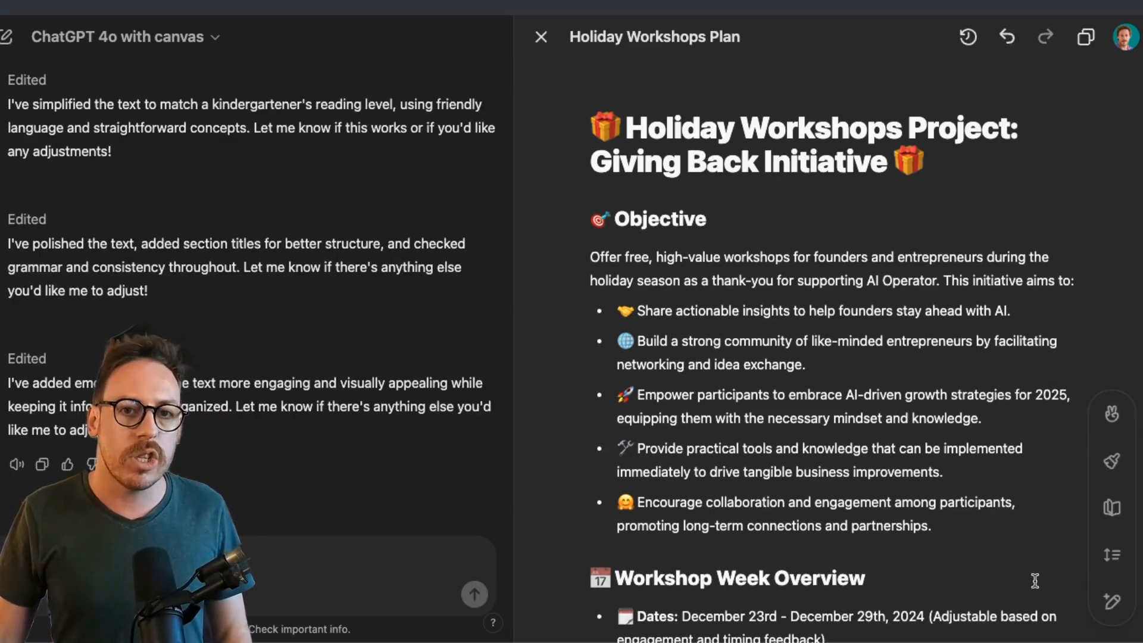
{"action": "mouse_move", "coordinate": [1112, 603]}
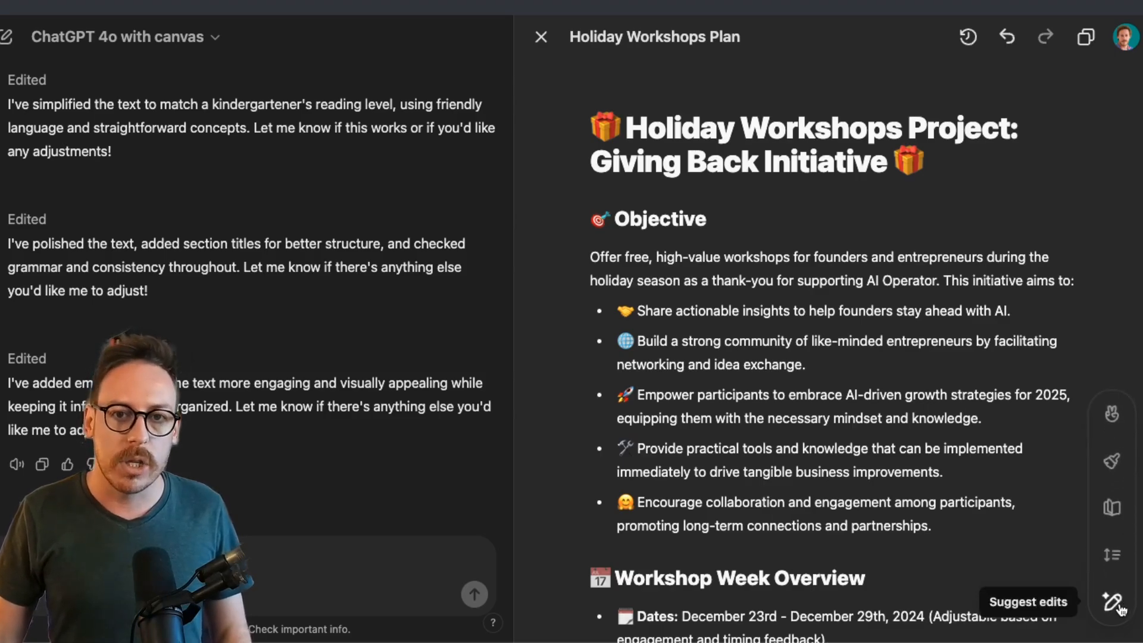
{"action": "mouse_move", "coordinate": [1111, 554]}
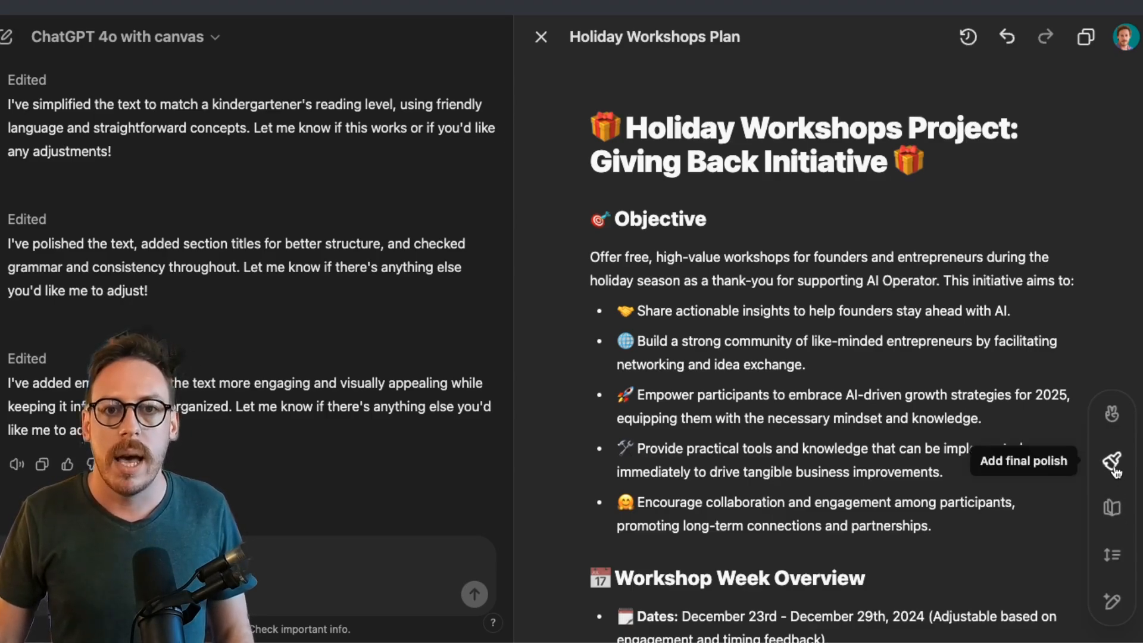
{"action": "left_click", "coordinate": [49, 621]}
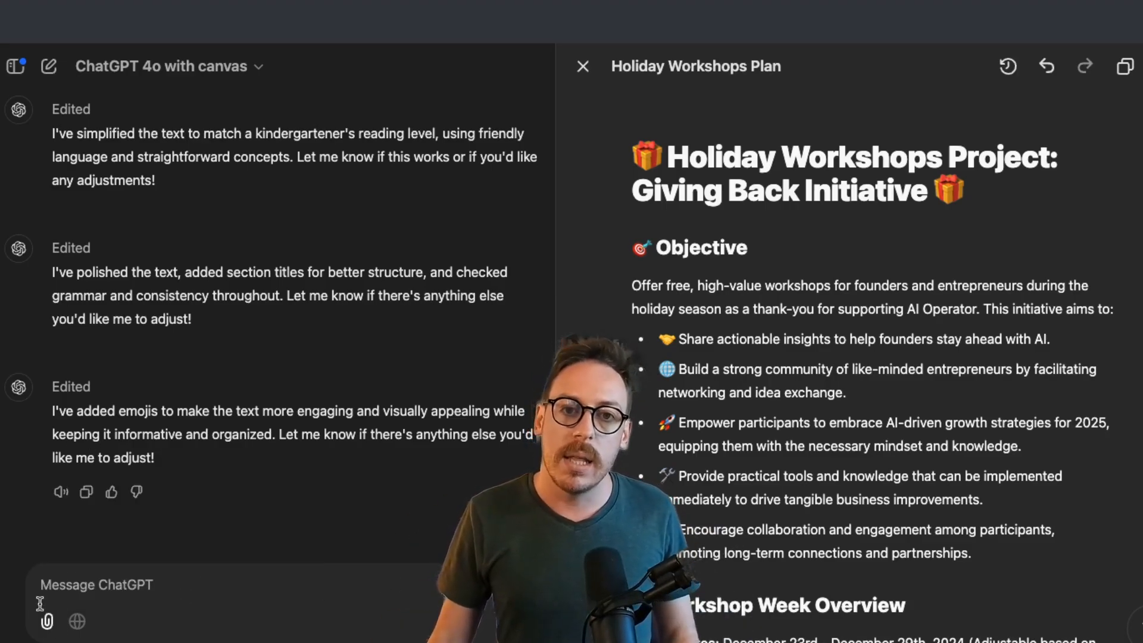
Show the attach options: Connect apps, Add from Google Drive and Upload from computer.
{"action": "left_click", "coordinate": [47, 622]}
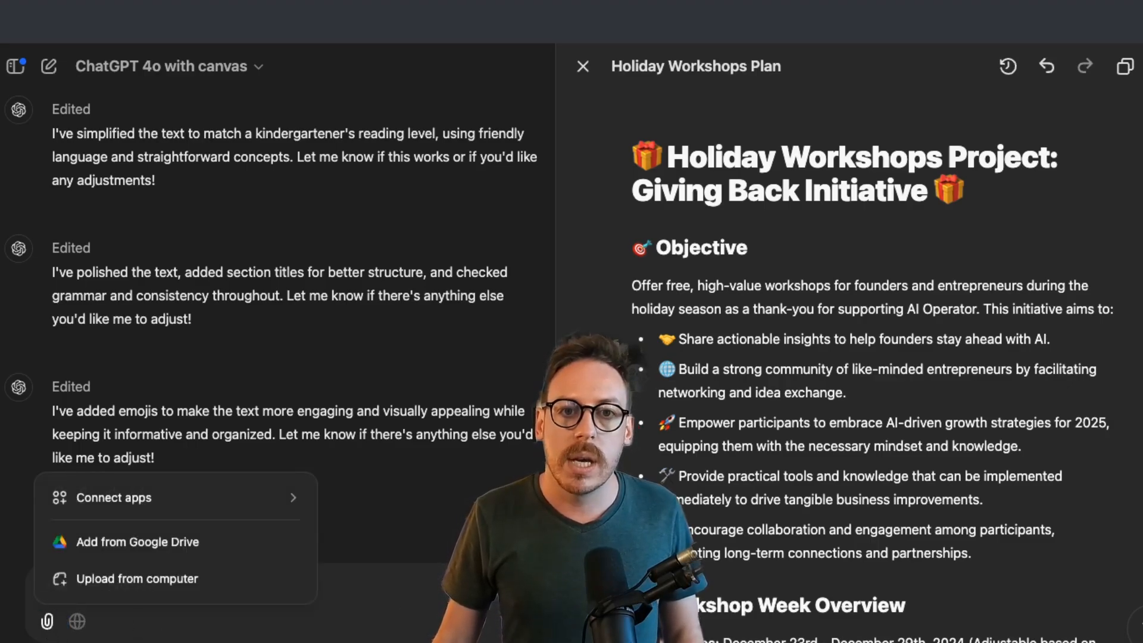